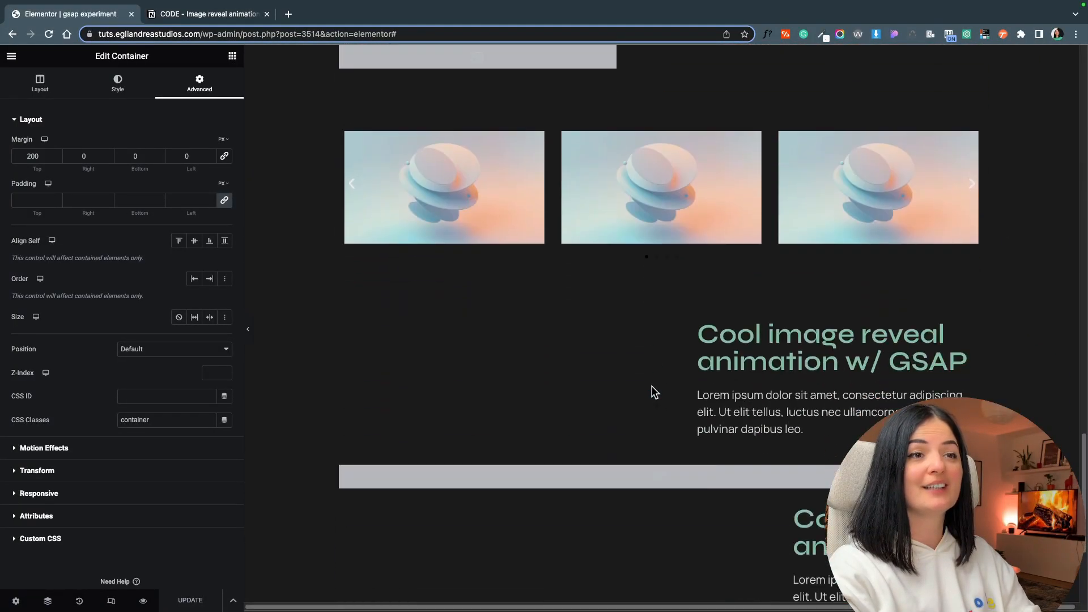
Review the image placeholders in the first and second sections and their reveal CSS class
{"action": "scroll", "scroll_direction": "down", "scroll_amount": 3}
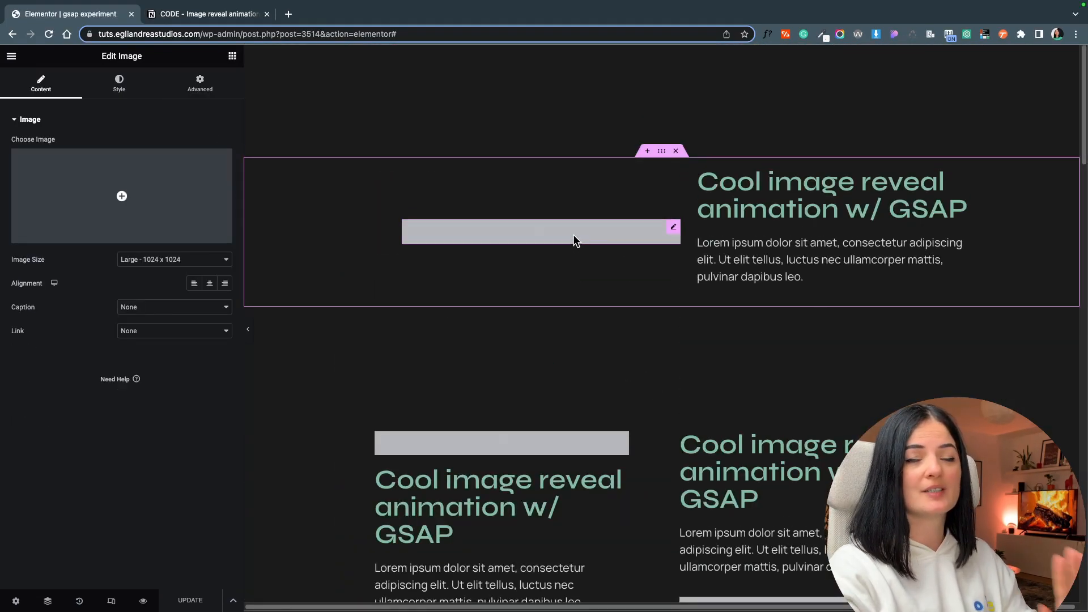
{"action": "mouse_move", "coordinate": [537, 241]}
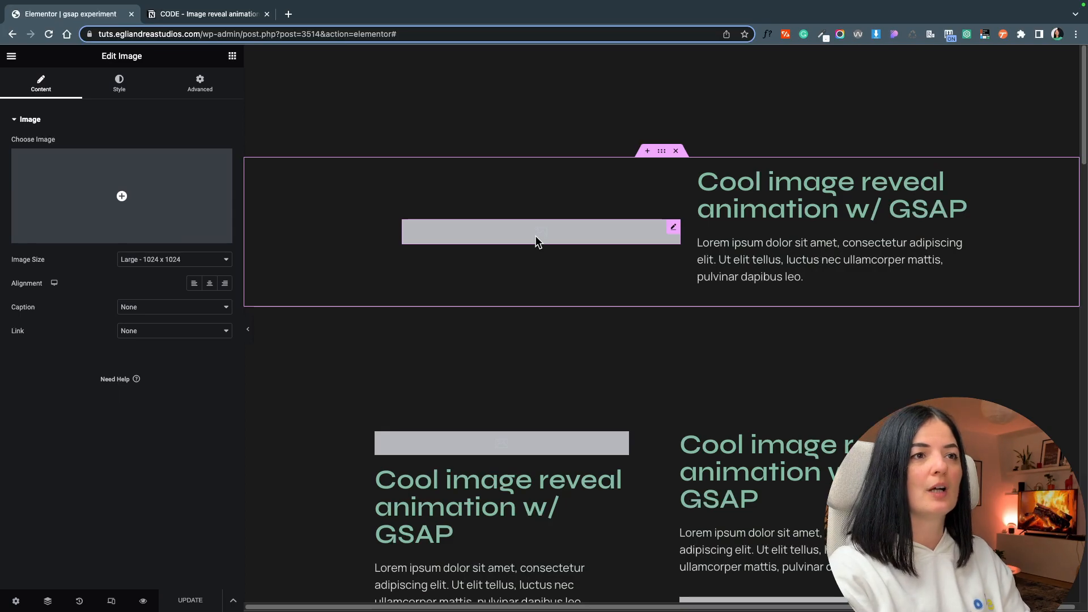
{"action": "mouse_move", "coordinate": [660, 162]}
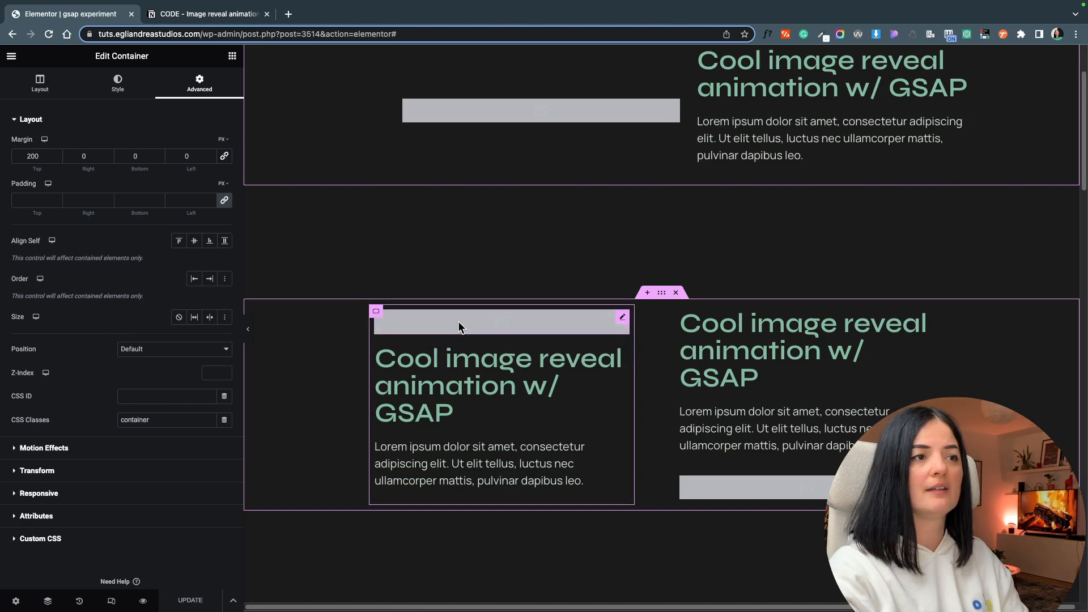
{"action": "left_click", "coordinate": [501, 322]}
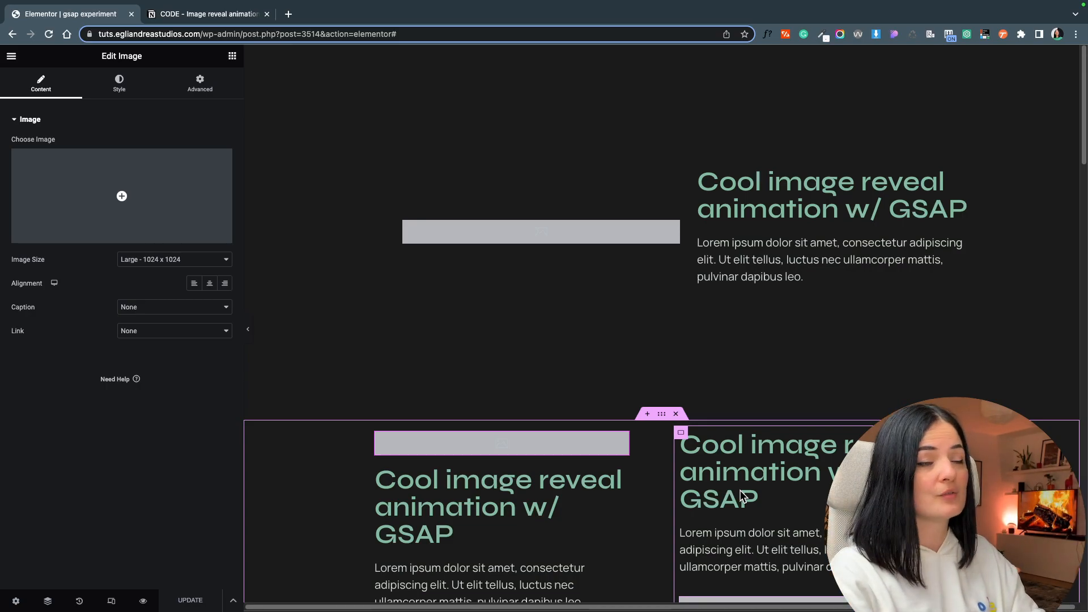
{"action": "mouse_move", "coordinate": [707, 484]}
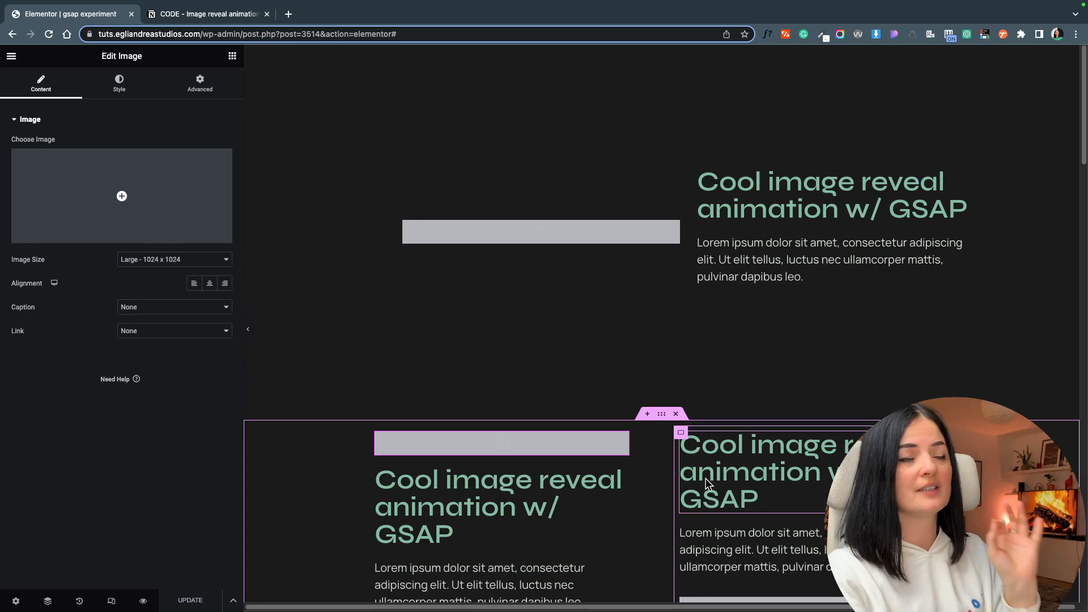
{"action": "left_click", "coordinate": [541, 231]}
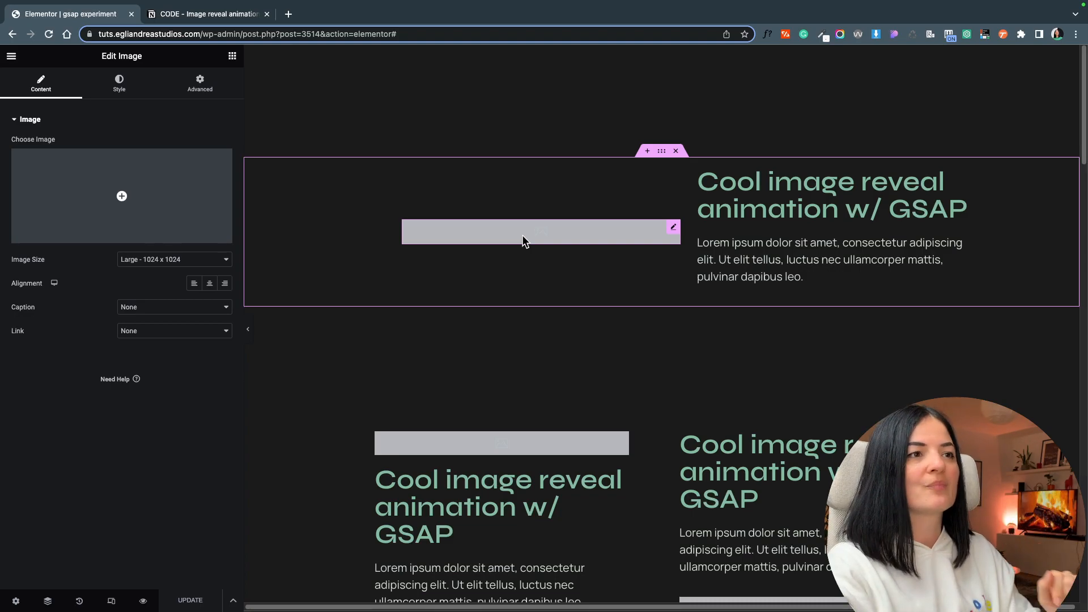
{"action": "mouse_move", "coordinate": [661, 152]}
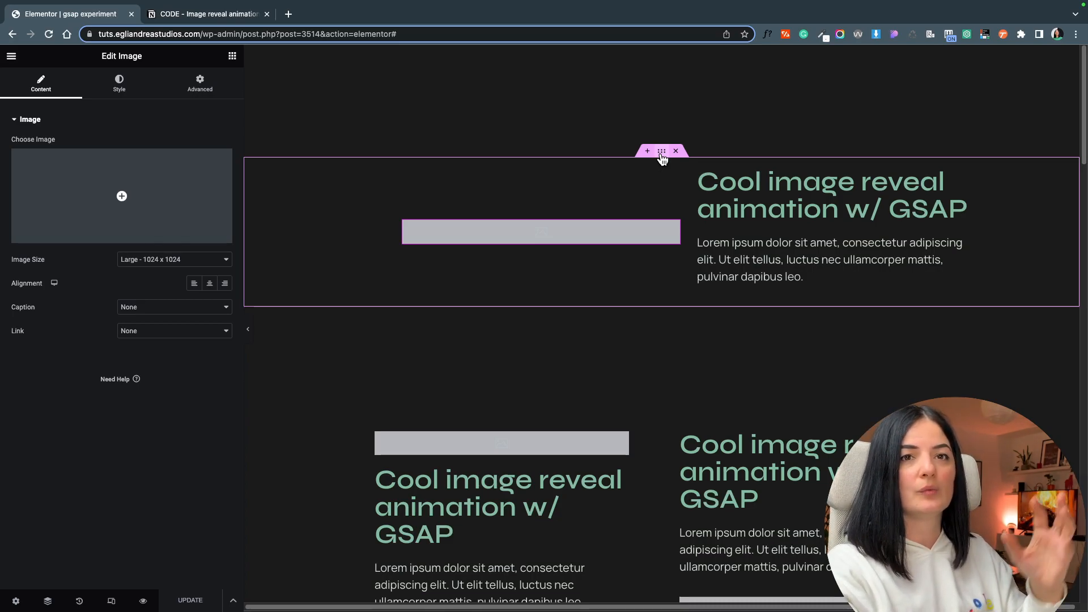
{"action": "left_click", "coordinate": [661, 150]}
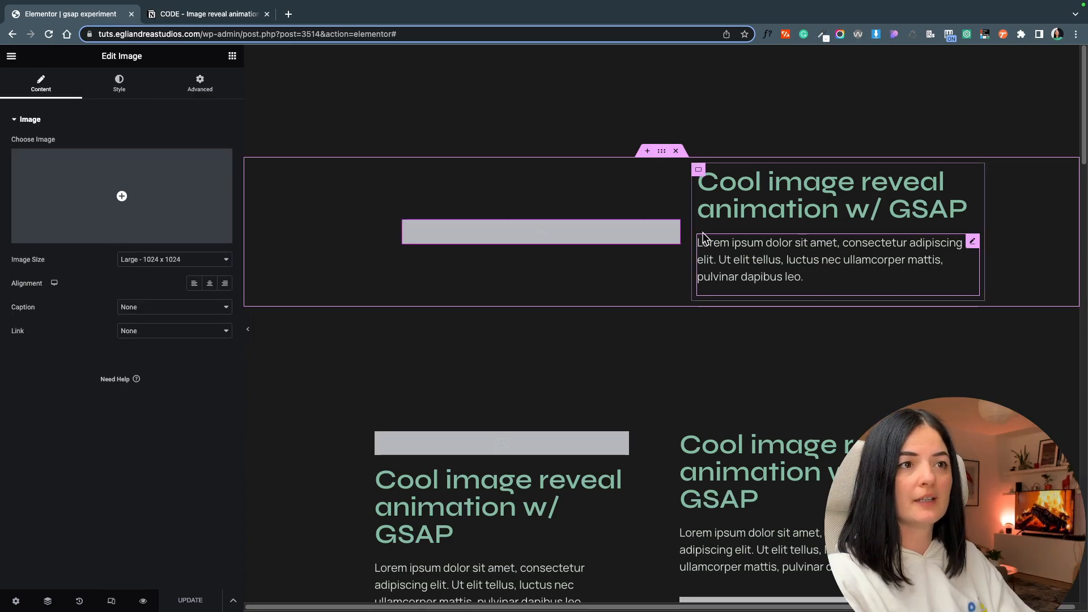
{"action": "left_click", "coordinate": [198, 83]}
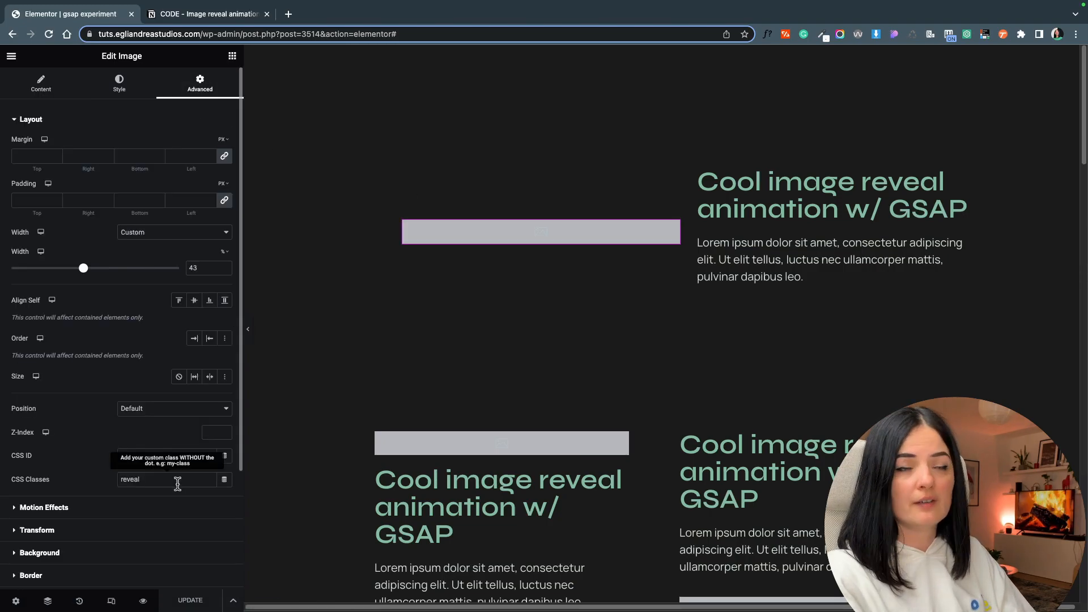
{"action": "left_click", "coordinate": [500, 443]}
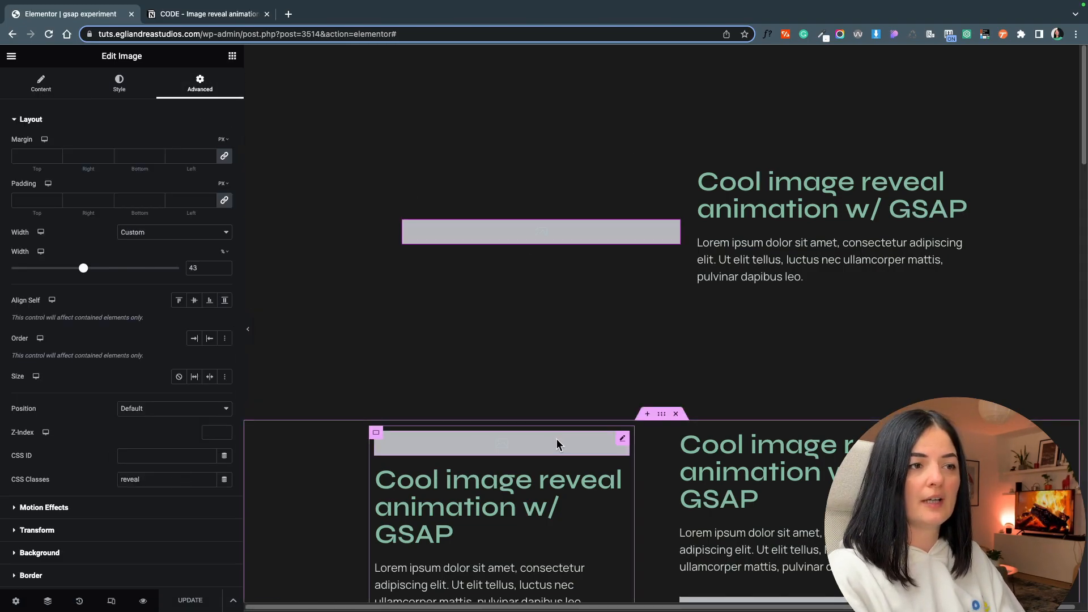
{"action": "left_click", "coordinate": [41, 83]}
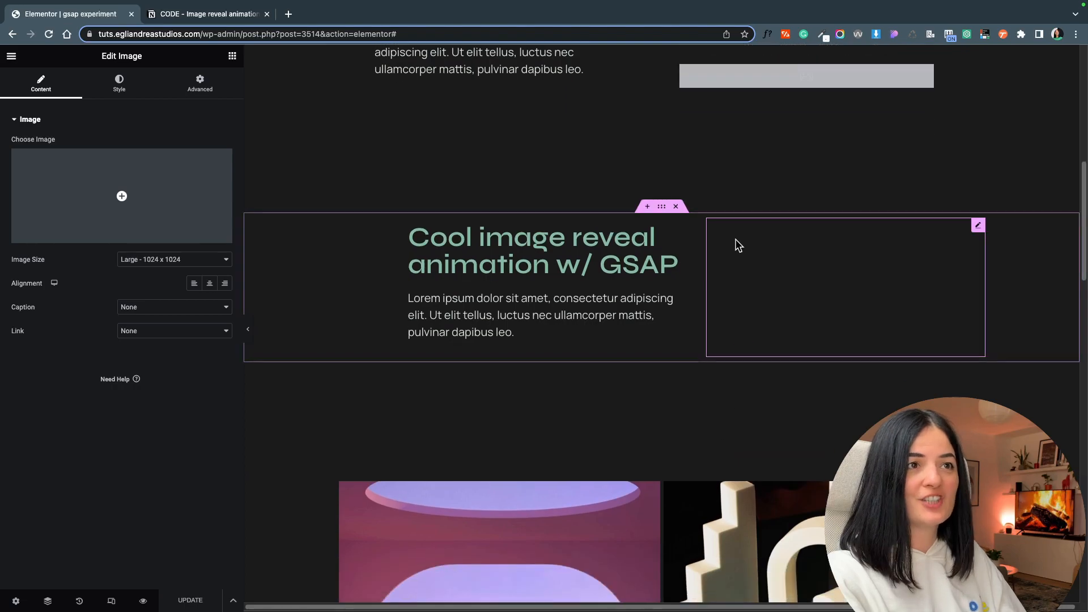
Inspect the posts grid further down the page
{"action": "scroll", "scroll_direction": "down", "scroll_amount": 3}
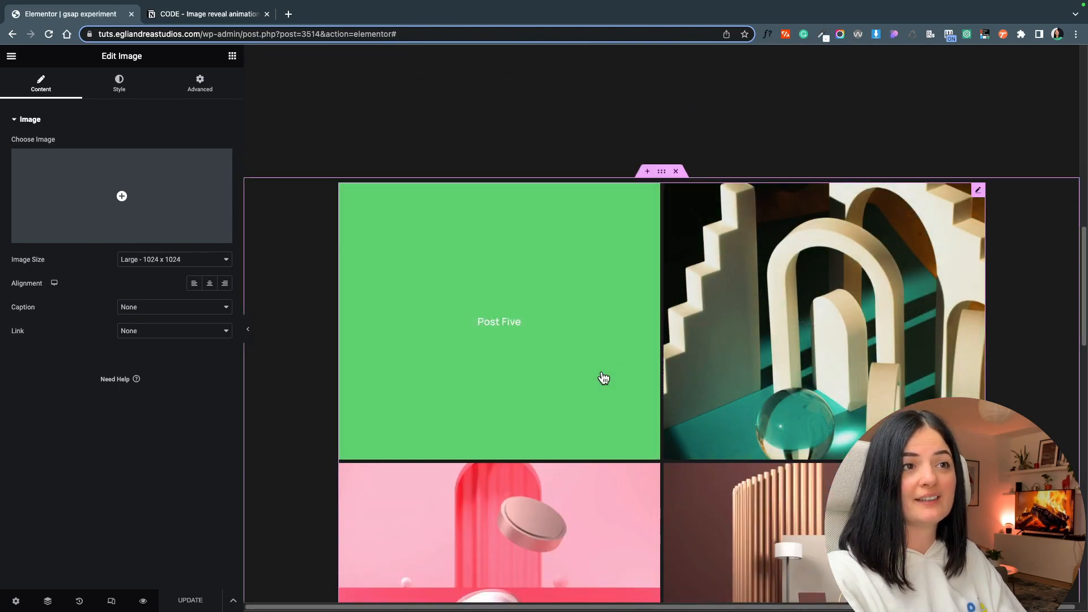
{"action": "scroll", "scroll_direction": "down", "scroll_amount": 3}
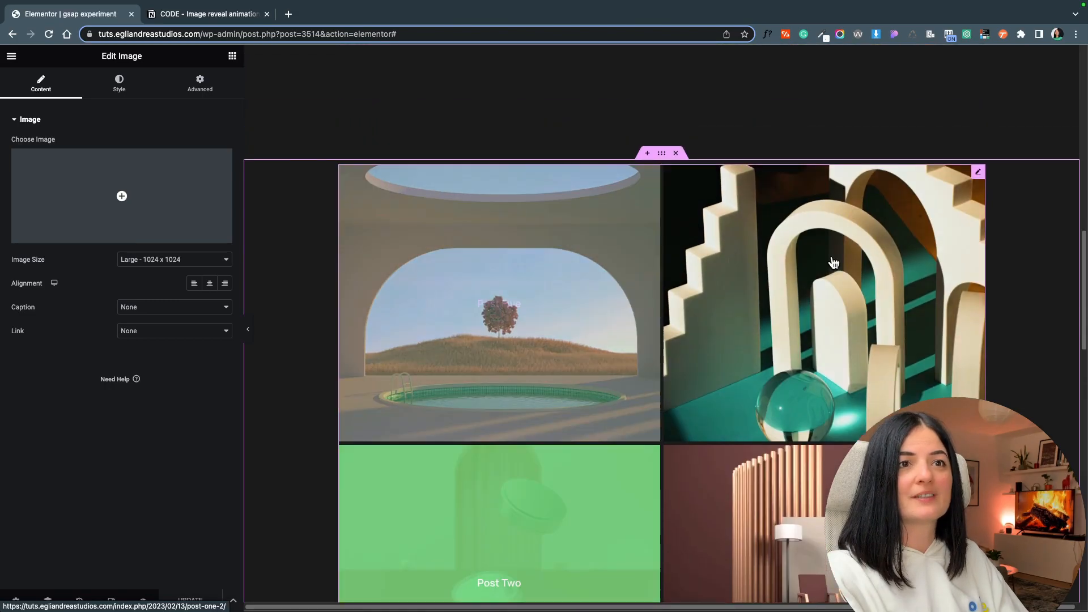
{"action": "left_click", "coordinate": [118, 83]}
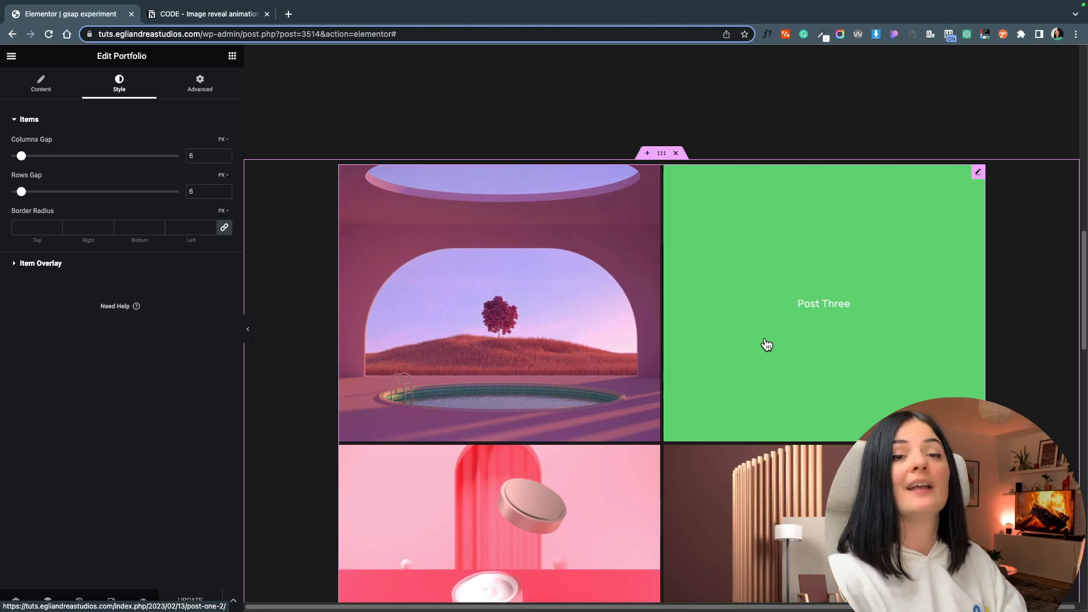
{"action": "scroll", "scroll_direction": "down", "scroll_amount": 3}
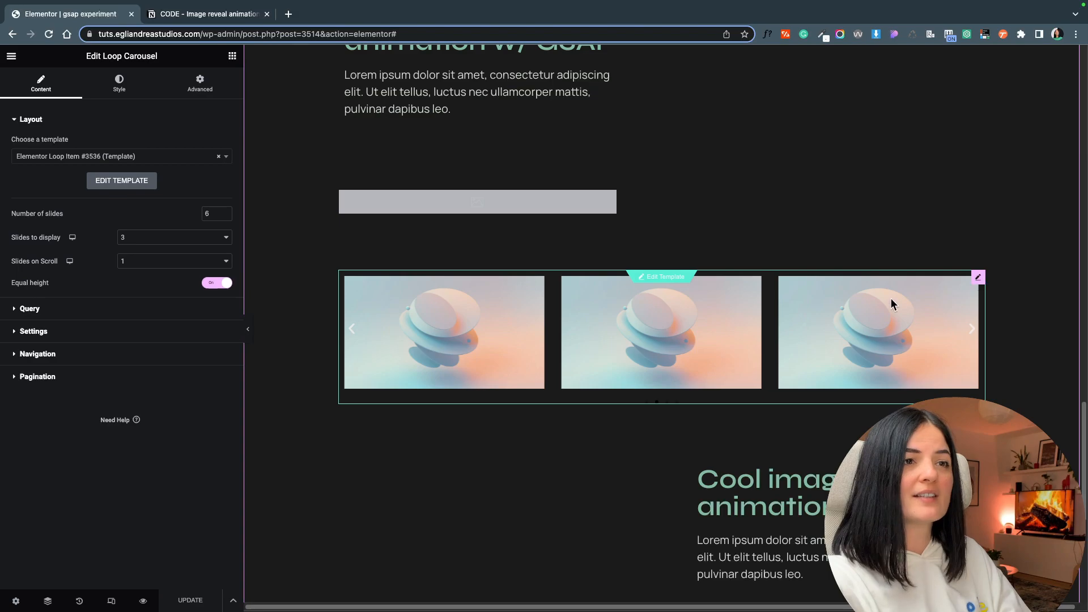
{"action": "scroll", "scroll_direction": "down", "scroll_amount": 3}
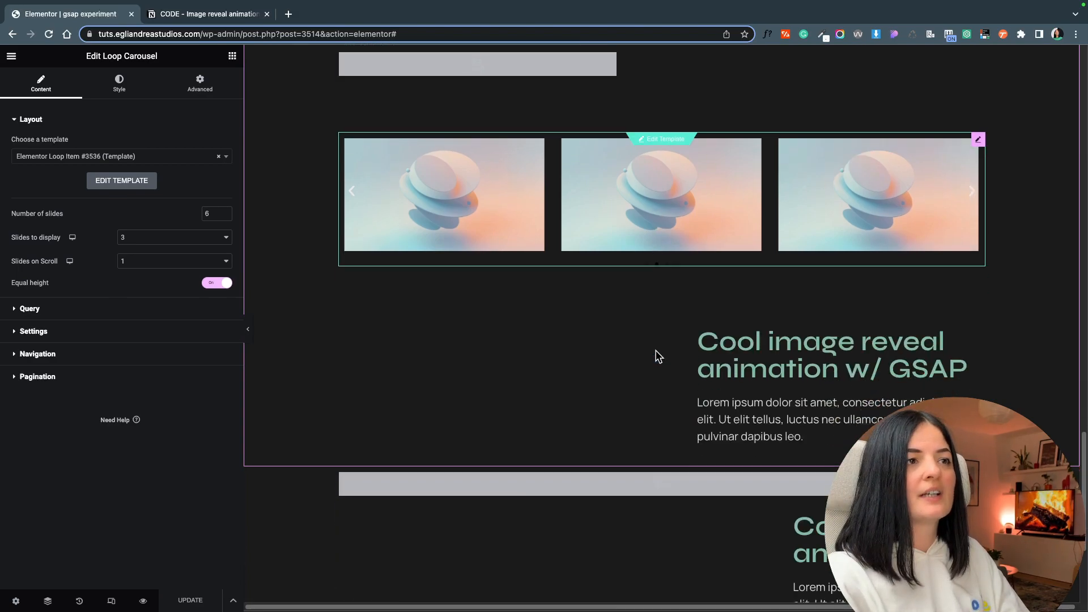
{"action": "scroll", "scroll_direction": "down", "scroll_amount": 3}
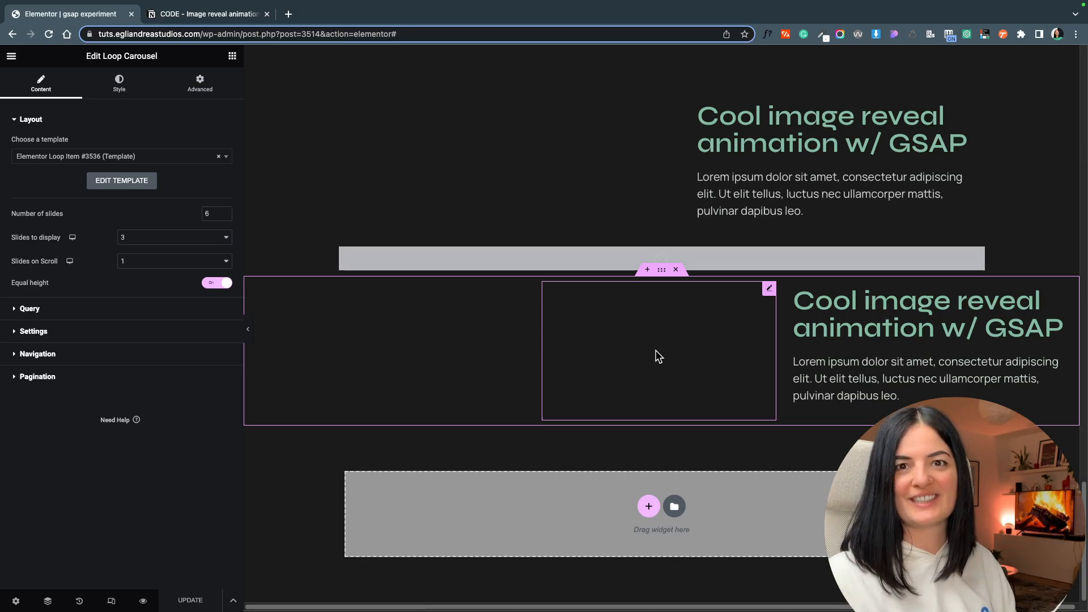
Check the second section image's reveal class and its container's class and 200px top margin
{"action": "left_click", "coordinate": [769, 288]}
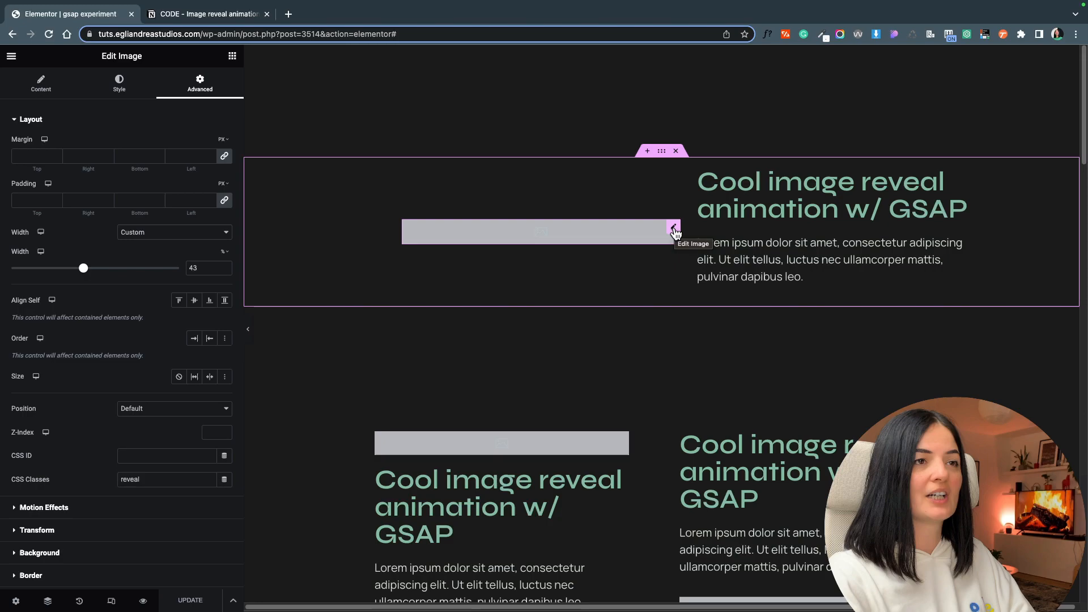
{"action": "scroll", "scroll_direction": "down", "scroll_amount": 3}
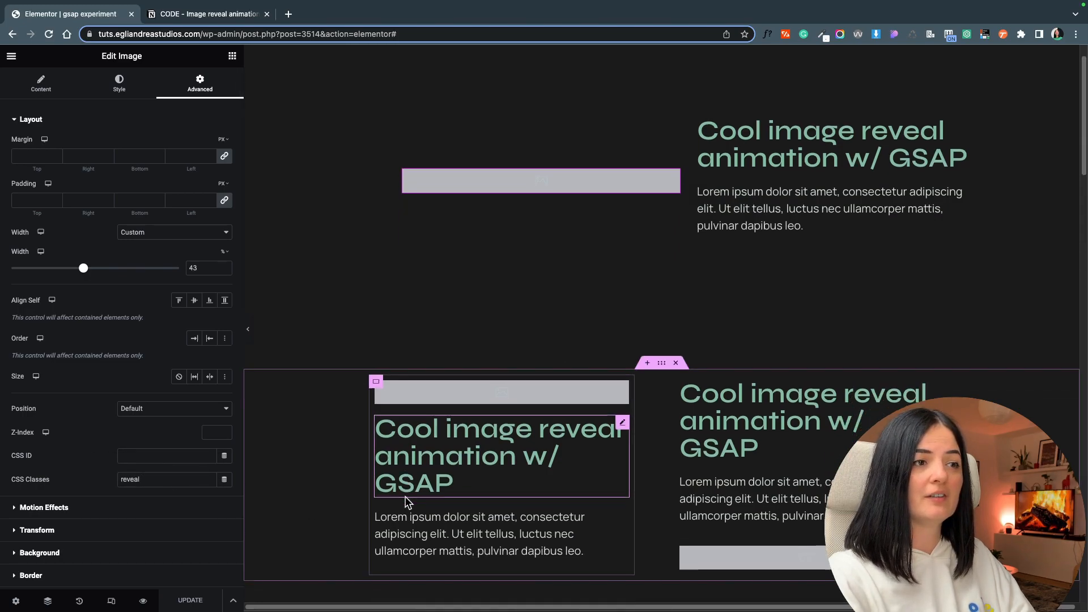
{"action": "left_click", "coordinate": [41, 84]}
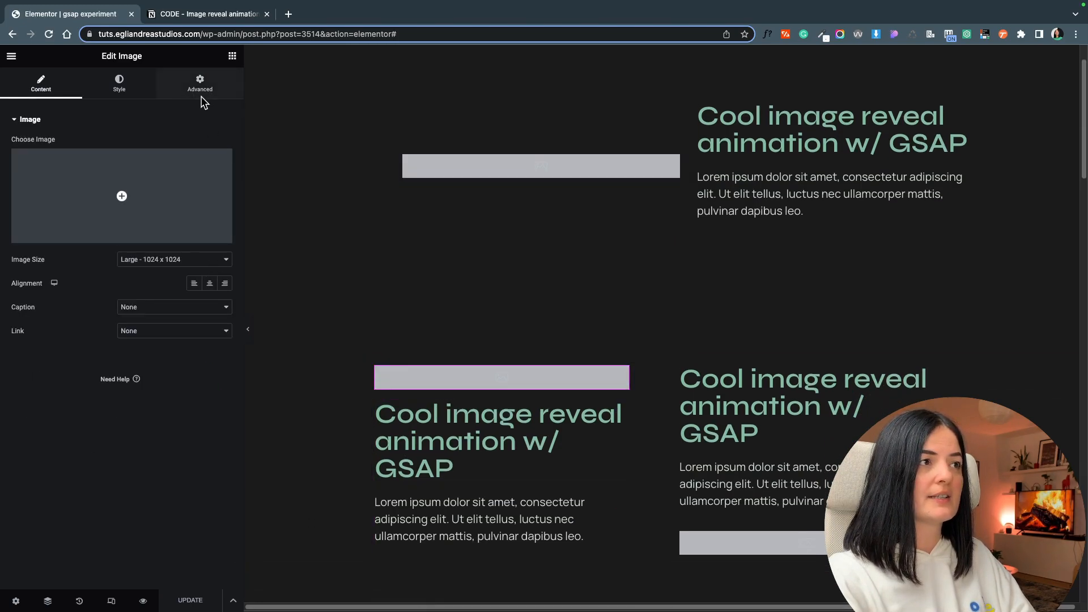
{"action": "left_click", "coordinate": [200, 83]}
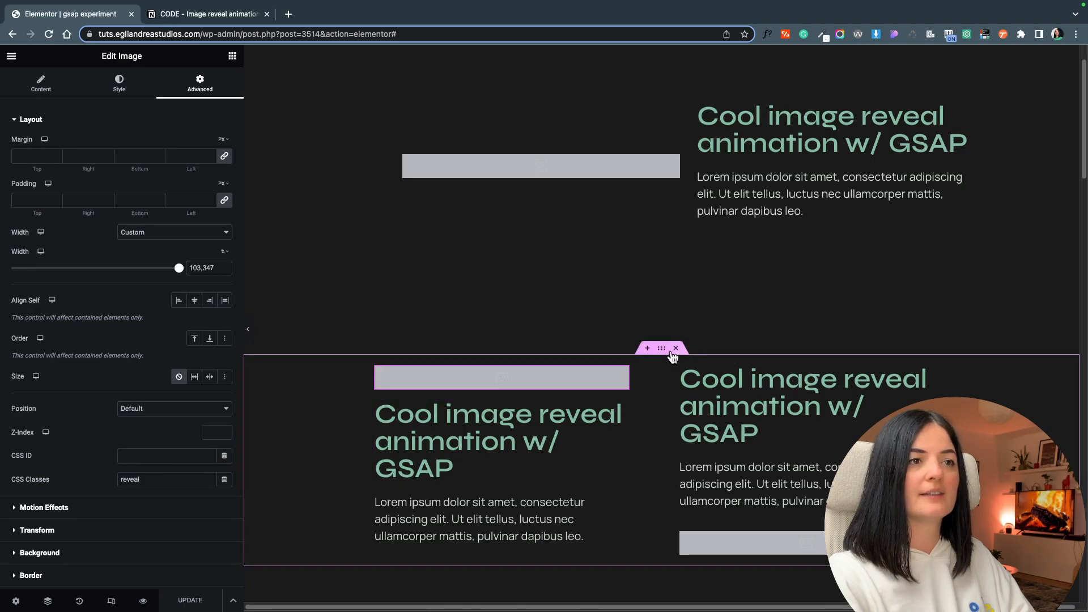
{"action": "left_click", "coordinate": [660, 347]}
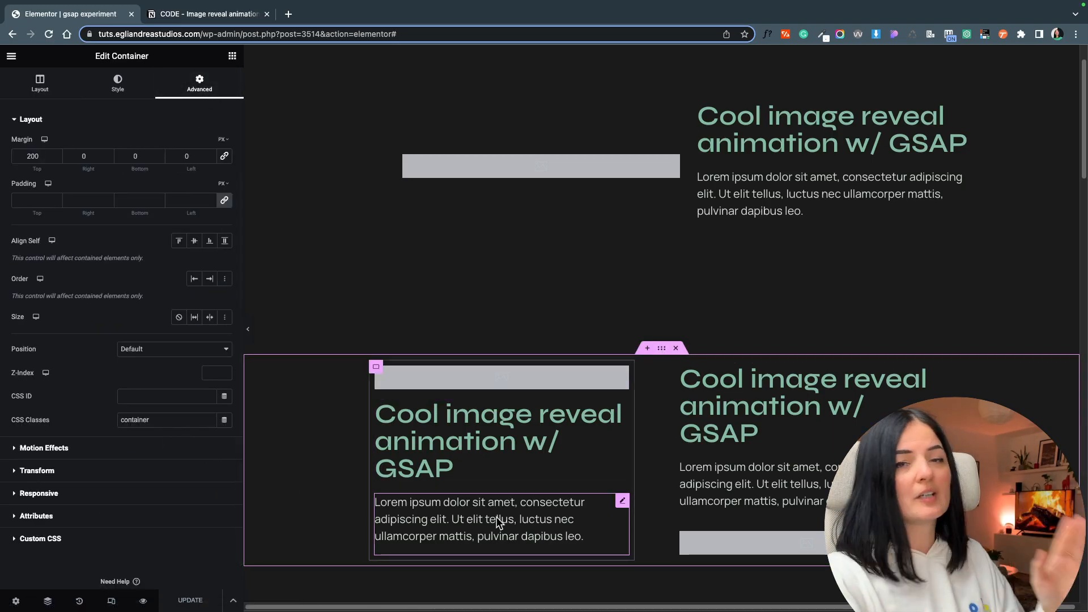
{"action": "scroll", "scroll_direction": "down", "scroll_amount": 3}
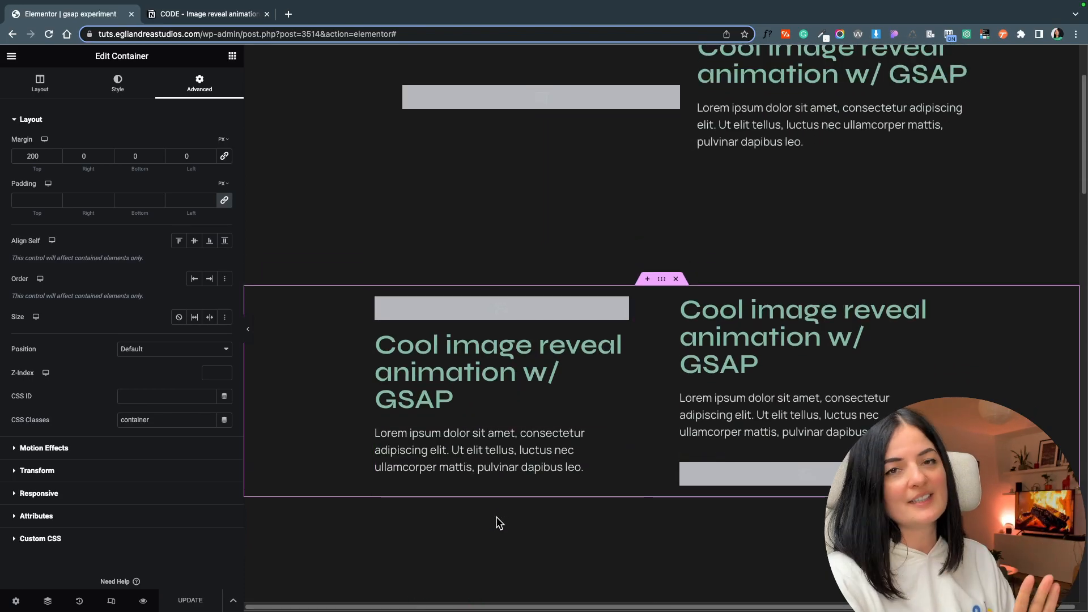
{"action": "mouse_move", "coordinate": [525, 533]}
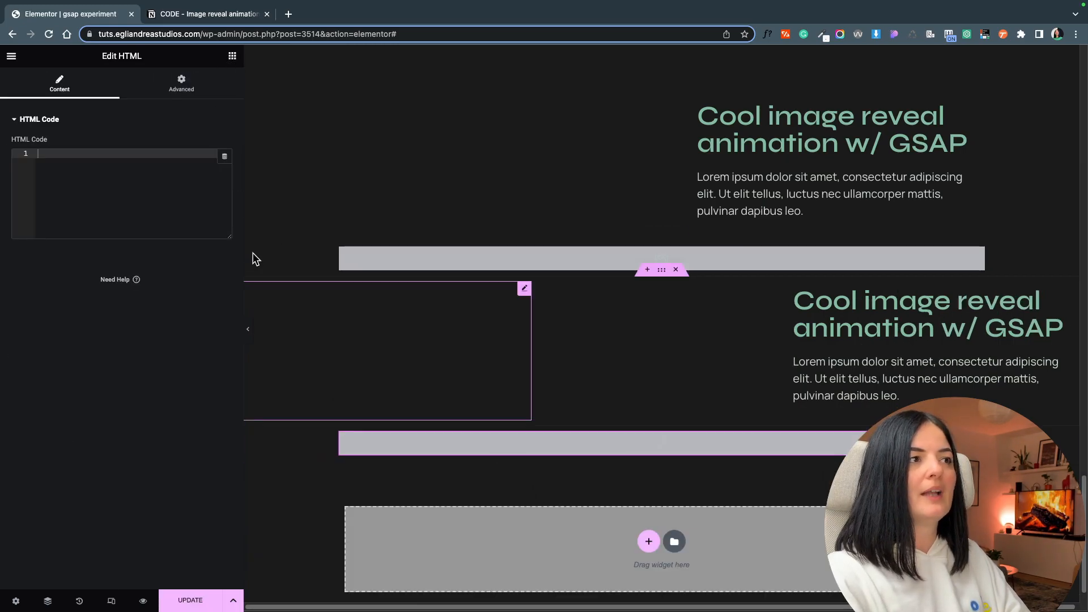
Replace the first section's grey placeholder with a photo from the Media Library
{"action": "left_click", "coordinate": [139, 164]}
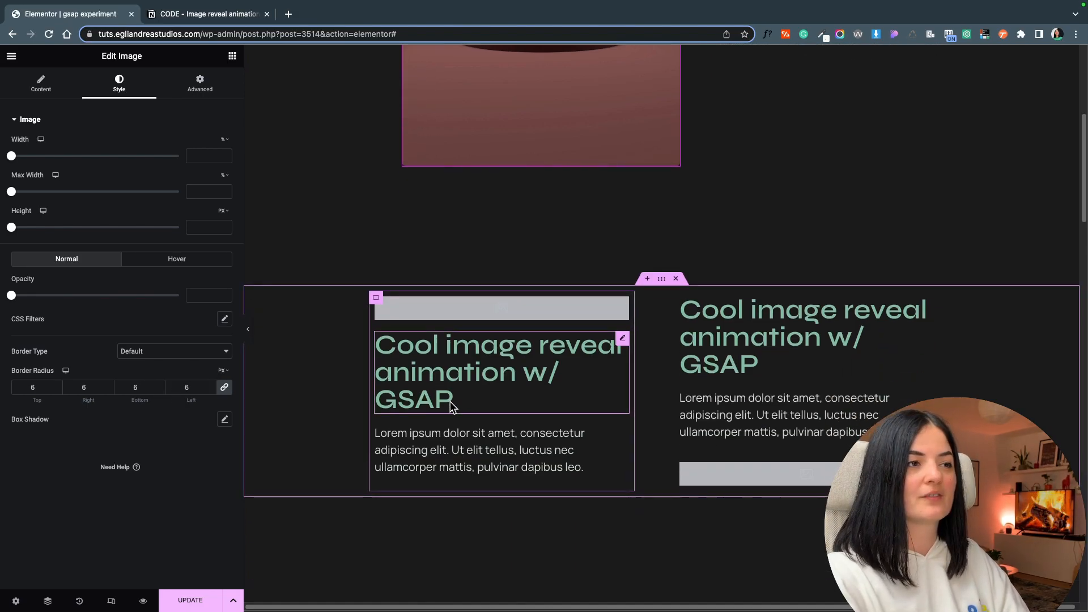
Insert the iridescent glass shape picture into the second section's image and select the next empty placeholder
{"action": "left_click", "coordinate": [40, 83]}
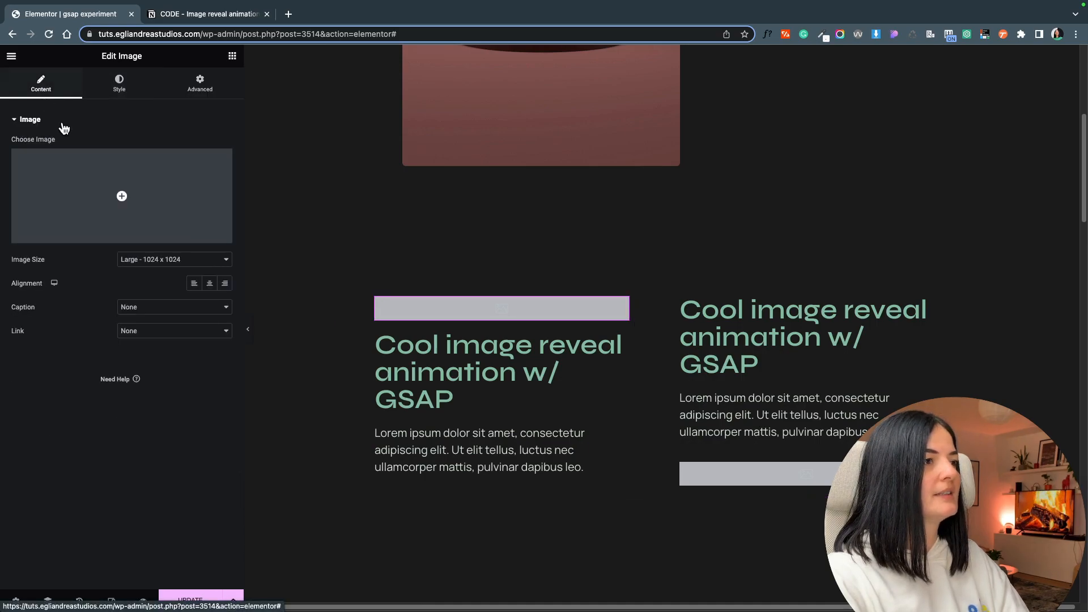
{"action": "left_click", "coordinate": [121, 196]}
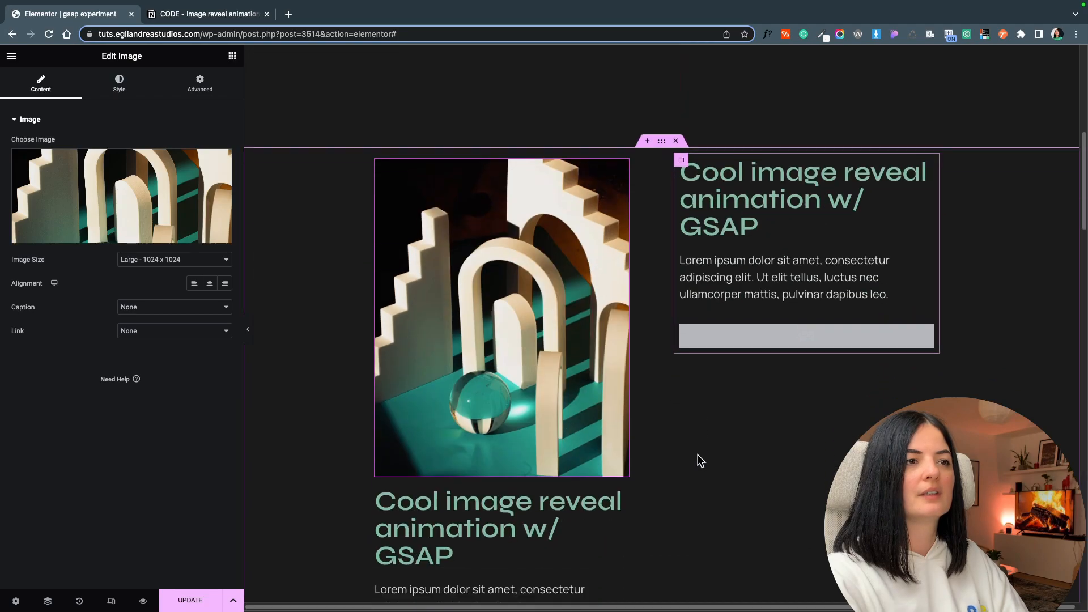
{"action": "scroll", "scroll_direction": "down", "scroll_amount": 3}
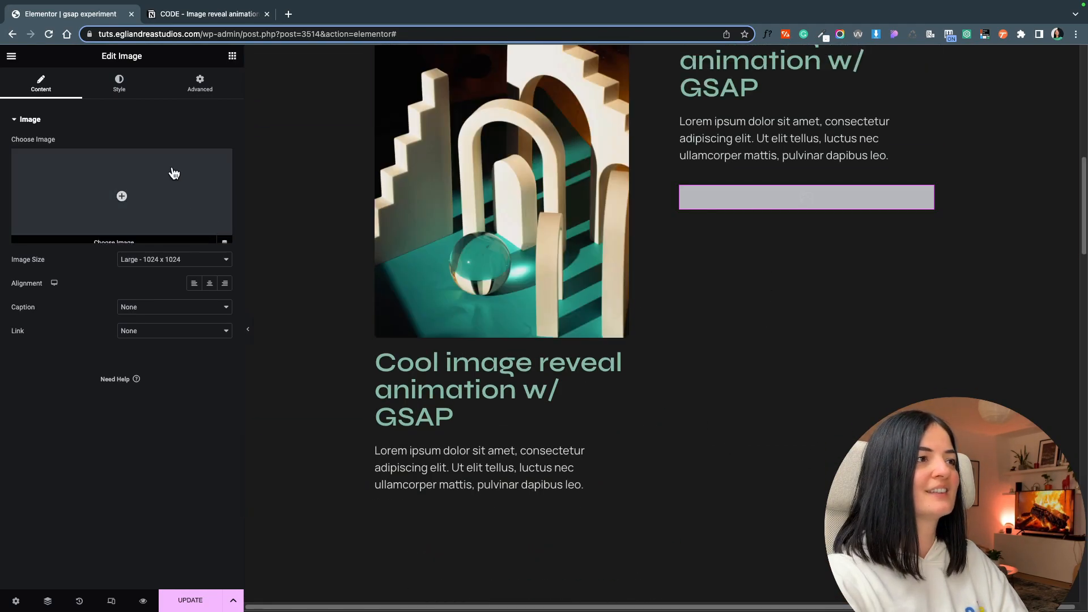
{"action": "left_click", "coordinate": [121, 196]}
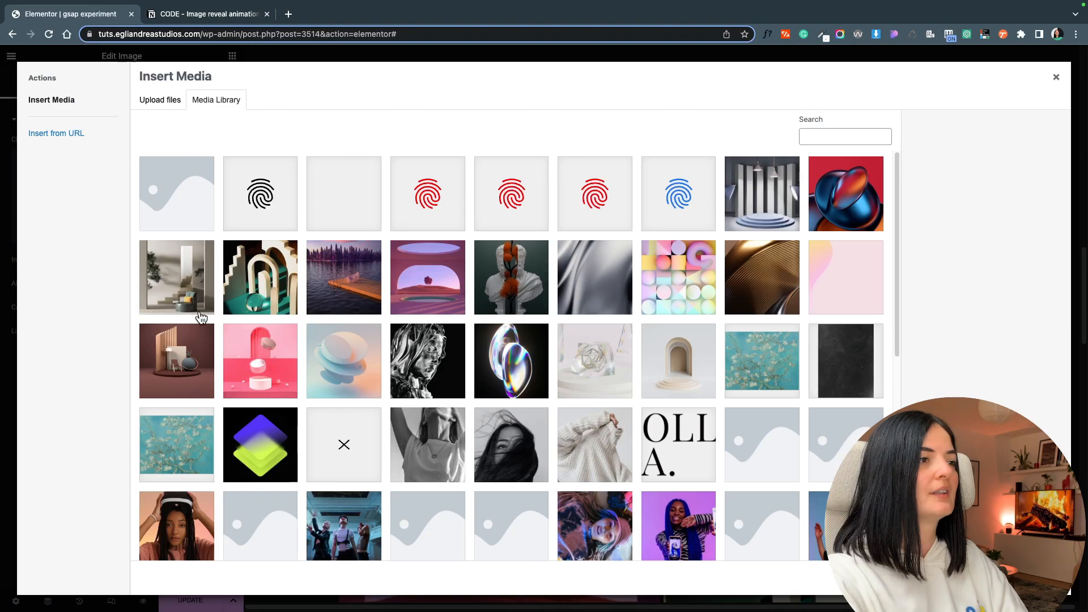
{"action": "scroll", "scroll_direction": "down", "scroll_amount": 3}
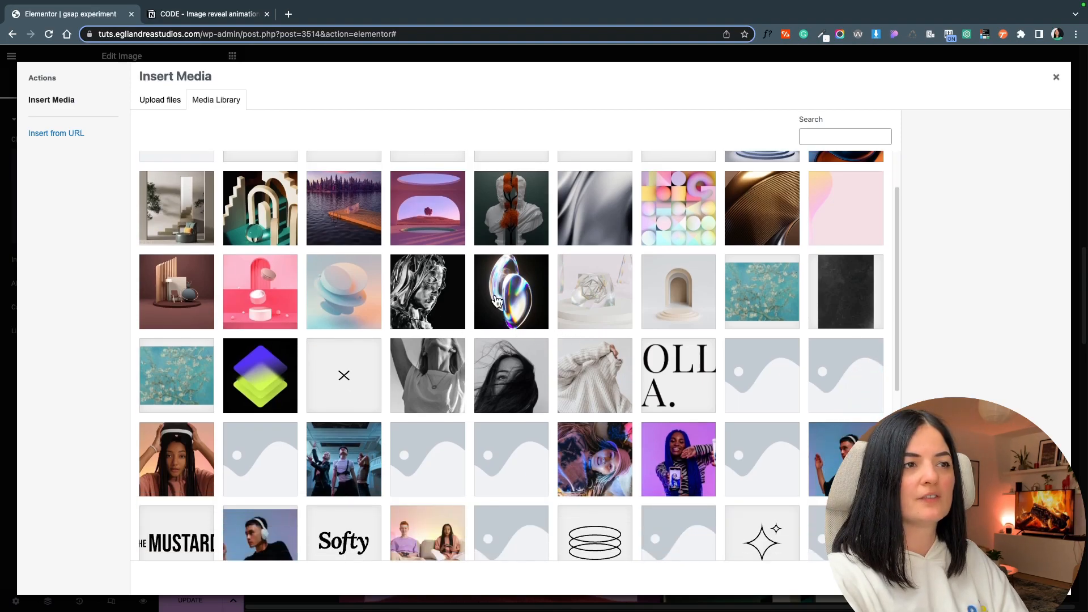
{"action": "left_click", "coordinate": [510, 292]}
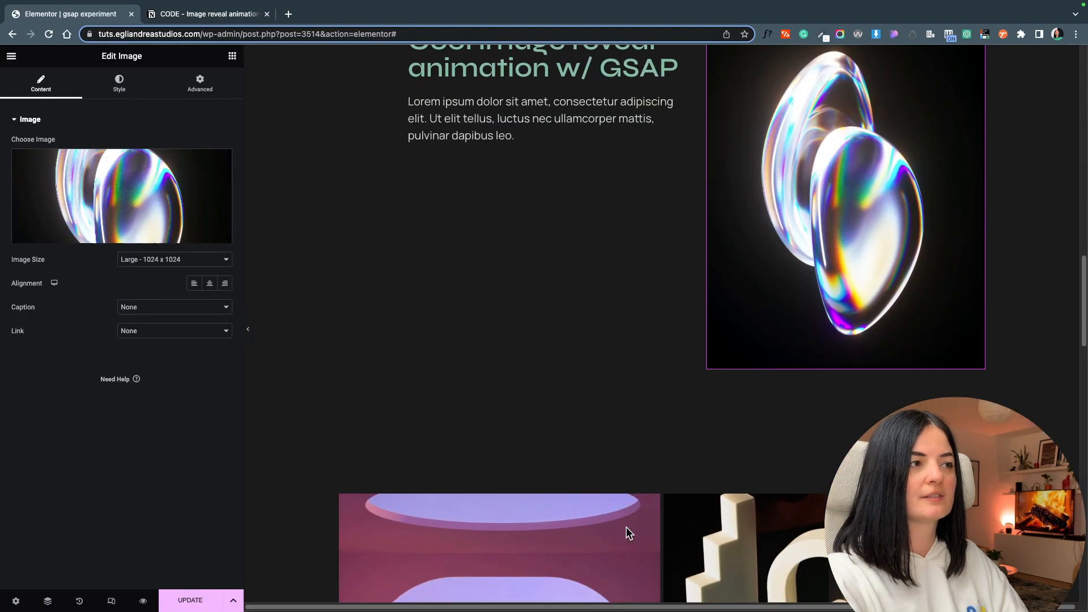
{"action": "scroll", "scroll_direction": "down", "scroll_amount": 3}
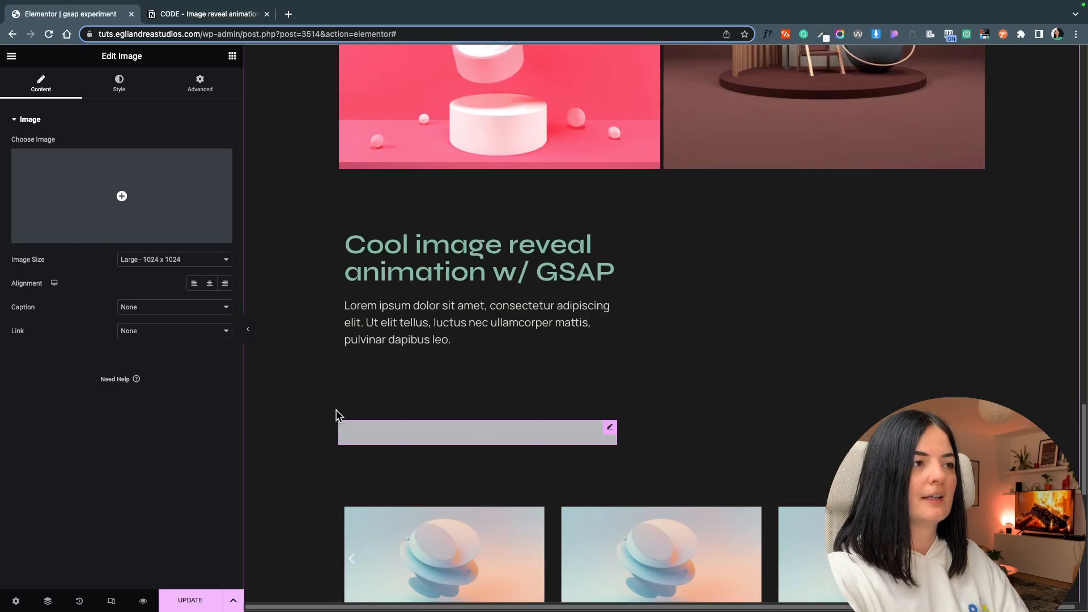
{"action": "left_click", "coordinate": [121, 196]}
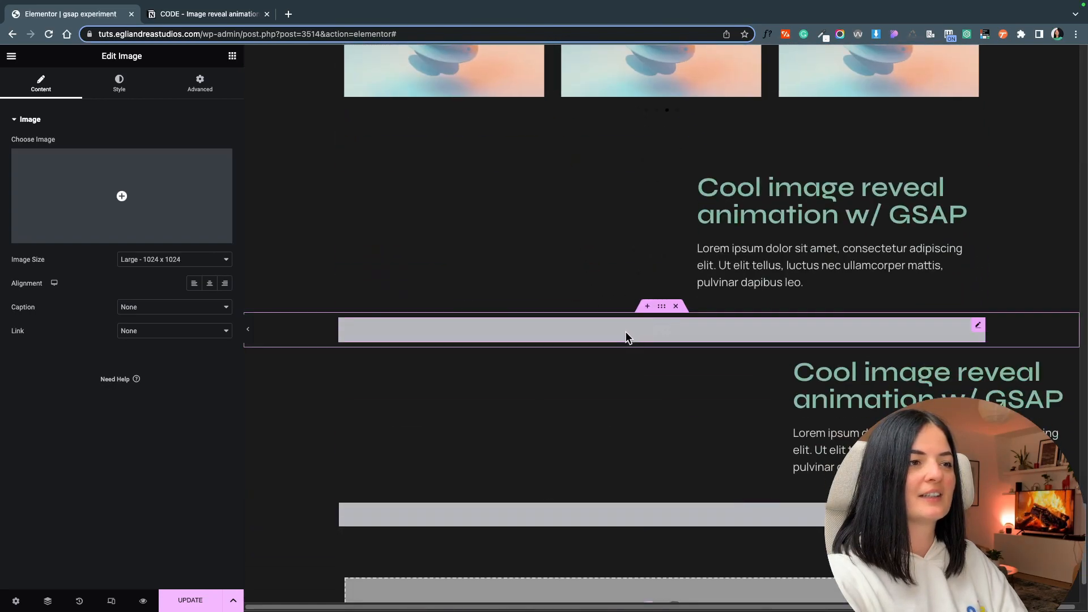
Fill the empty image with the beige arch and the small image beside the heading with the glass crystal
{"action": "left_click", "coordinate": [121, 196]}
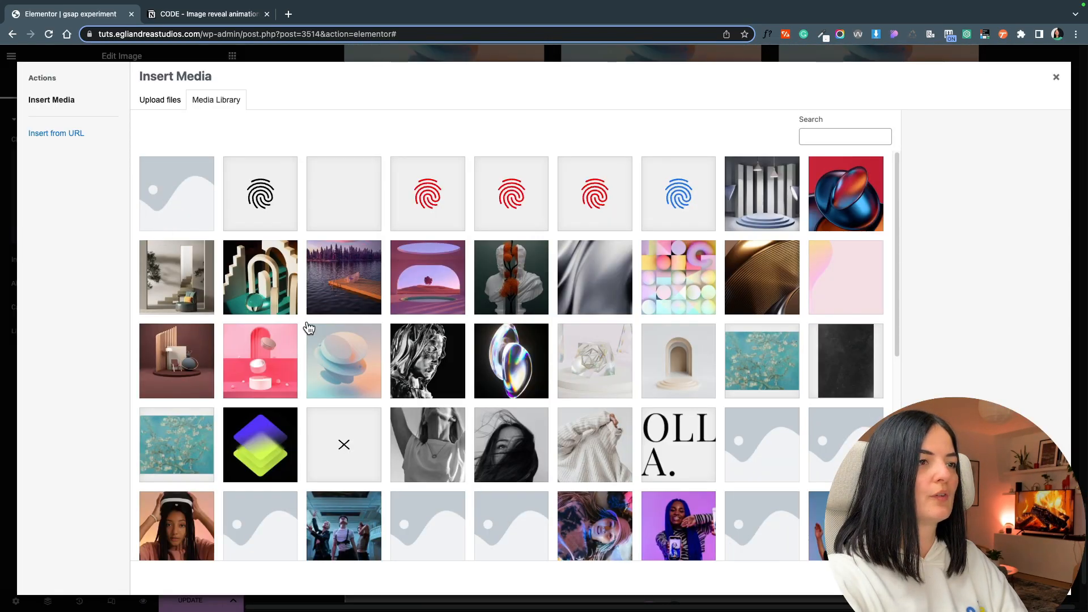
{"action": "left_click", "coordinate": [677, 360]}
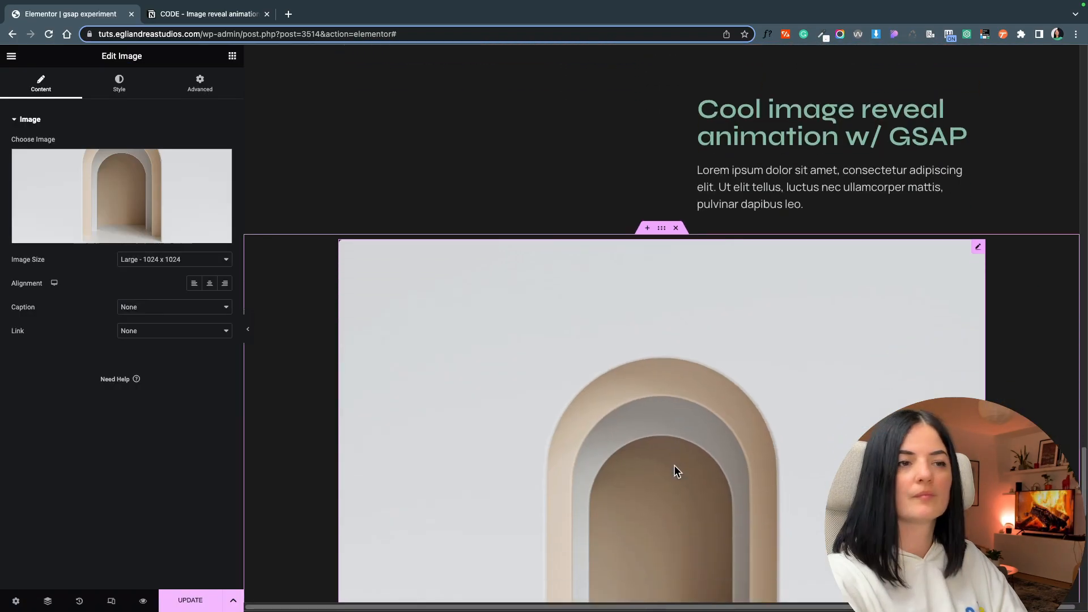
{"action": "left_click", "coordinate": [121, 195]}
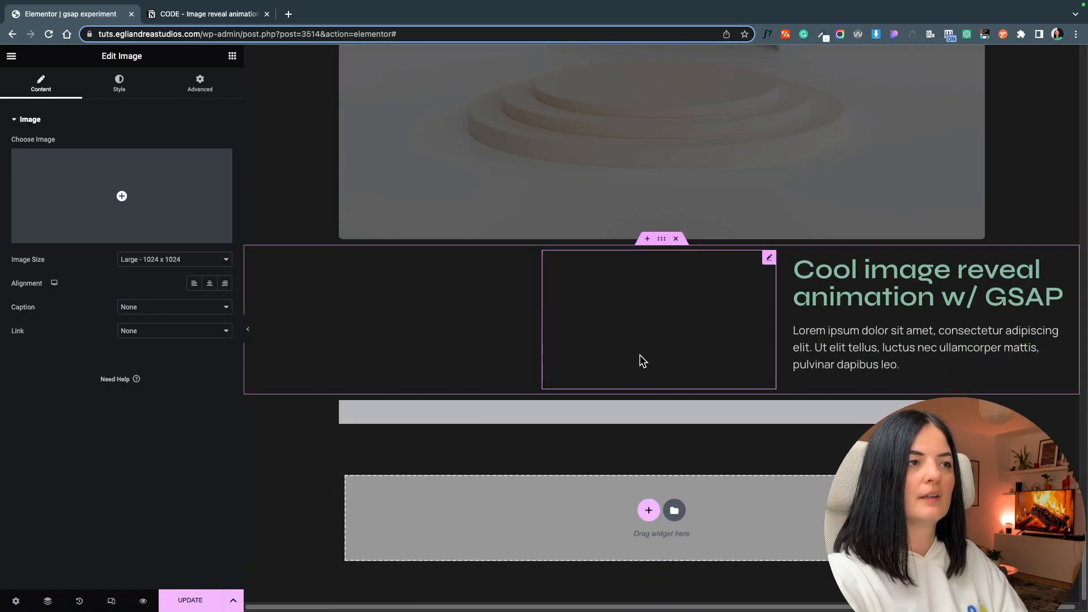
{"action": "left_click", "coordinate": [121, 196]}
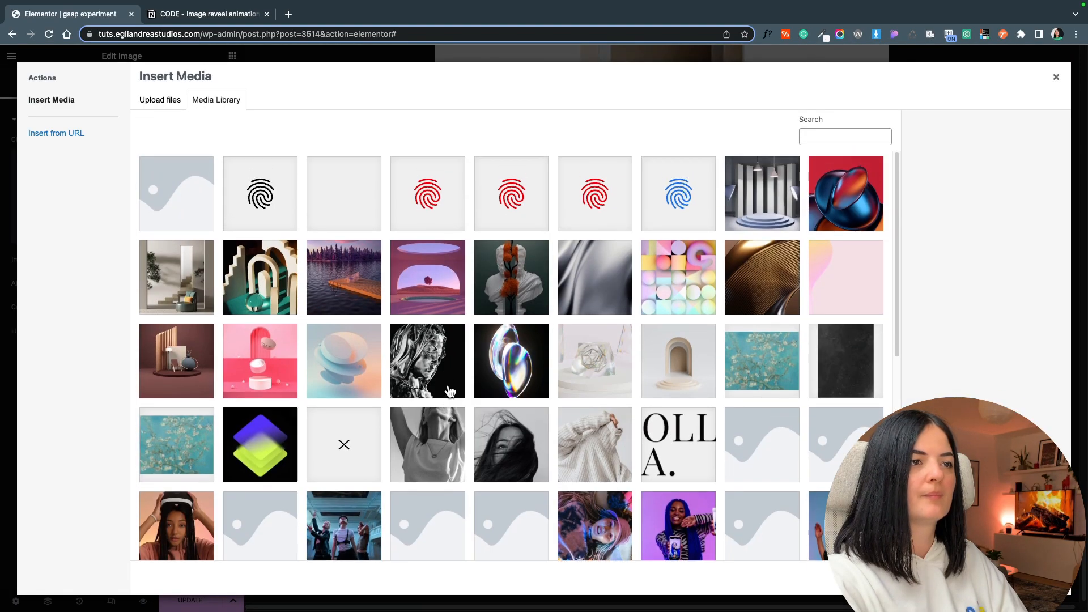
{"action": "left_click", "coordinate": [1055, 76]}
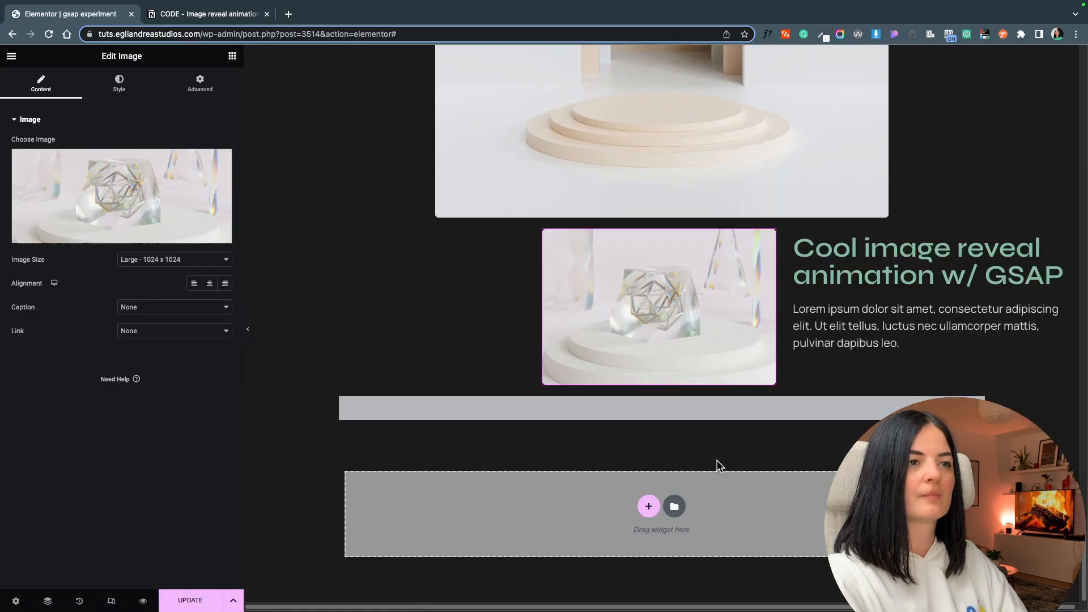
Give the left empty image the pastel shapes picture instead of the pink tree, then switch to the Notion code page
{"action": "left_click", "coordinate": [464, 408]}
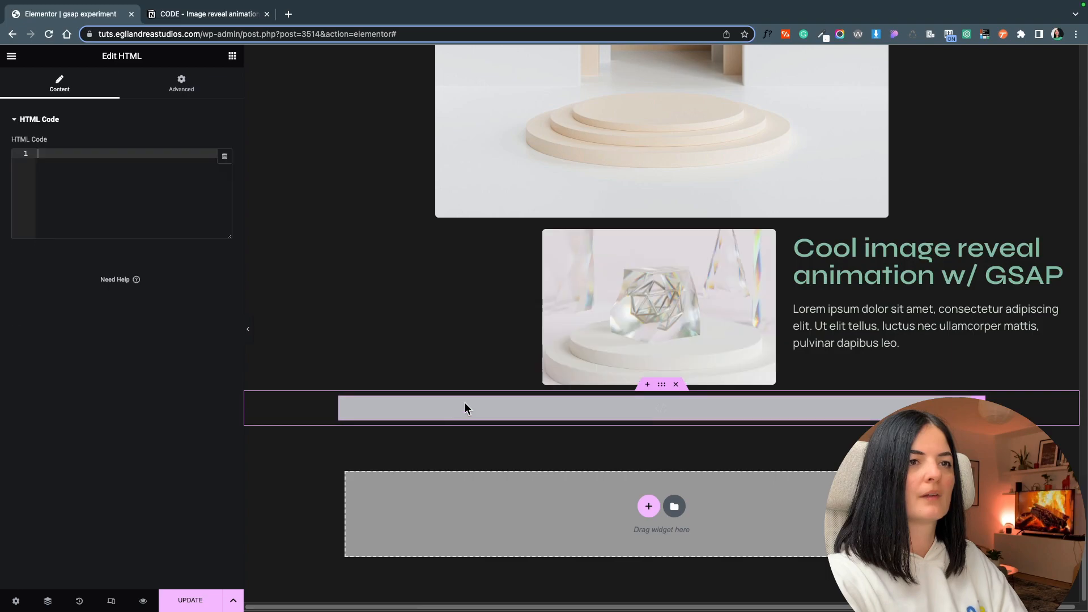
{"action": "left_click", "coordinate": [673, 506]}
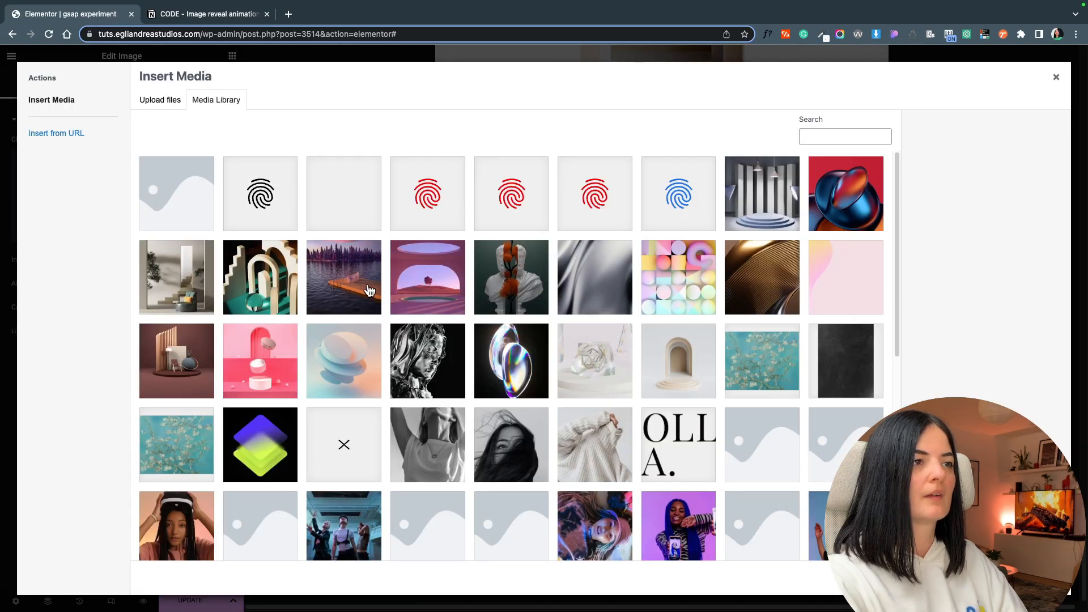
{"action": "left_click", "coordinate": [427, 277]}
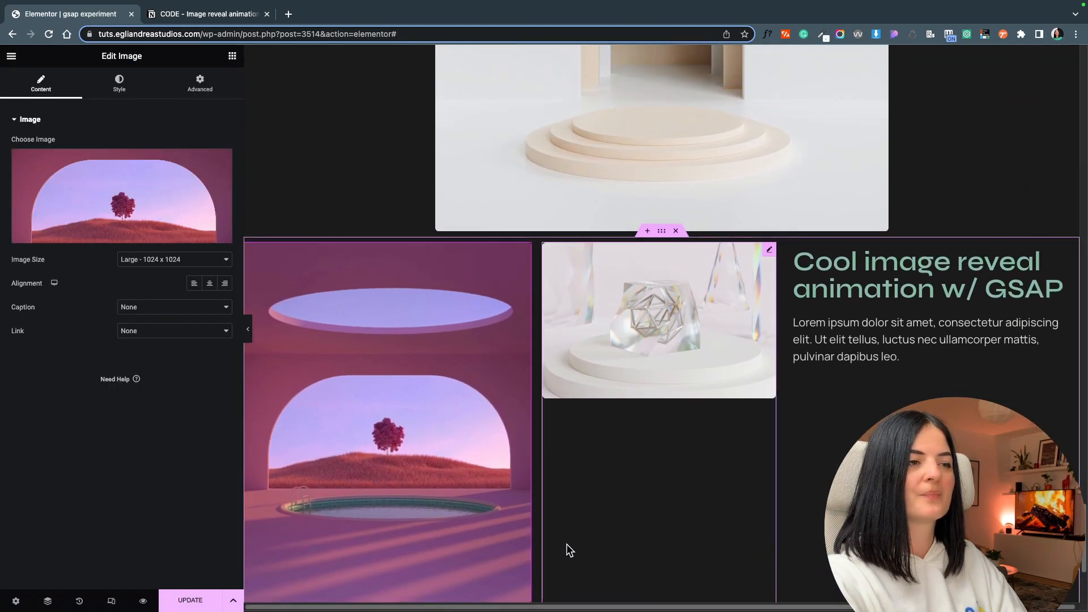
{"action": "mouse_move", "coordinate": [161, 205]}
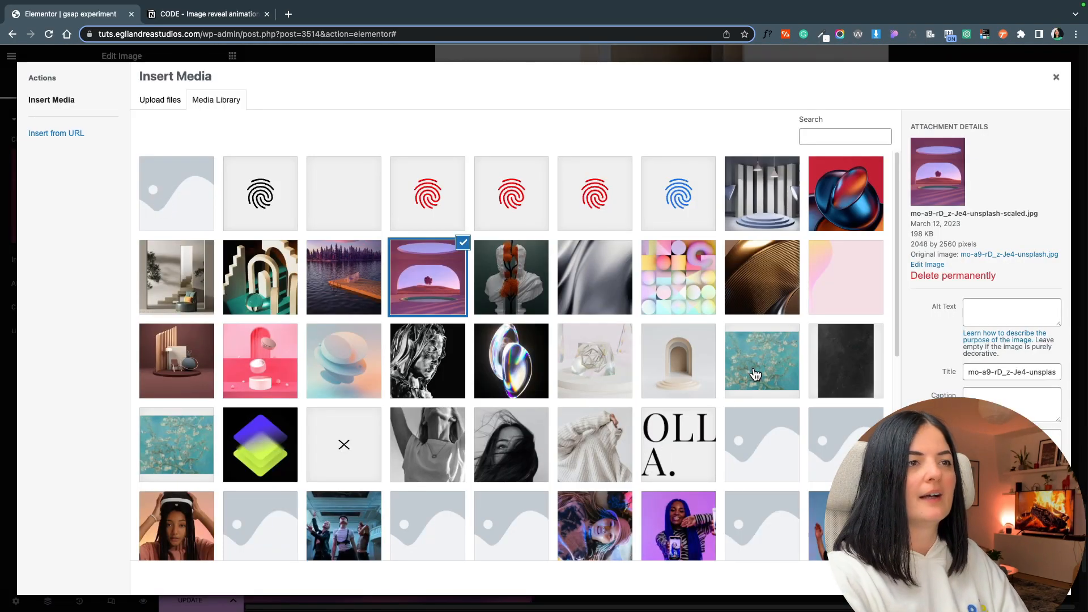
{"action": "mouse_move", "coordinate": [350, 374]}
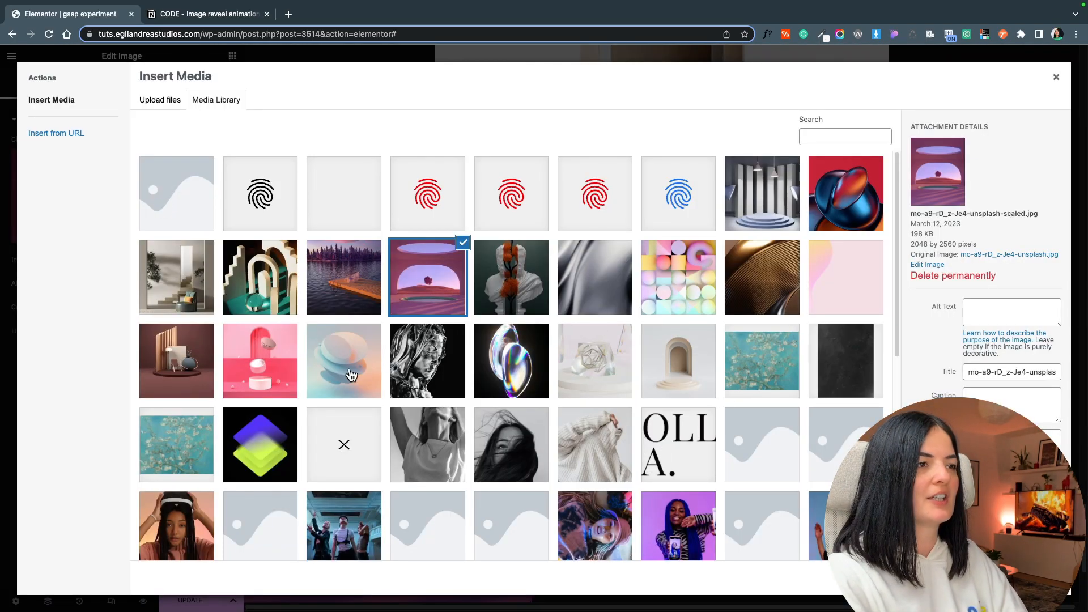
{"action": "left_click", "coordinate": [344, 360]}
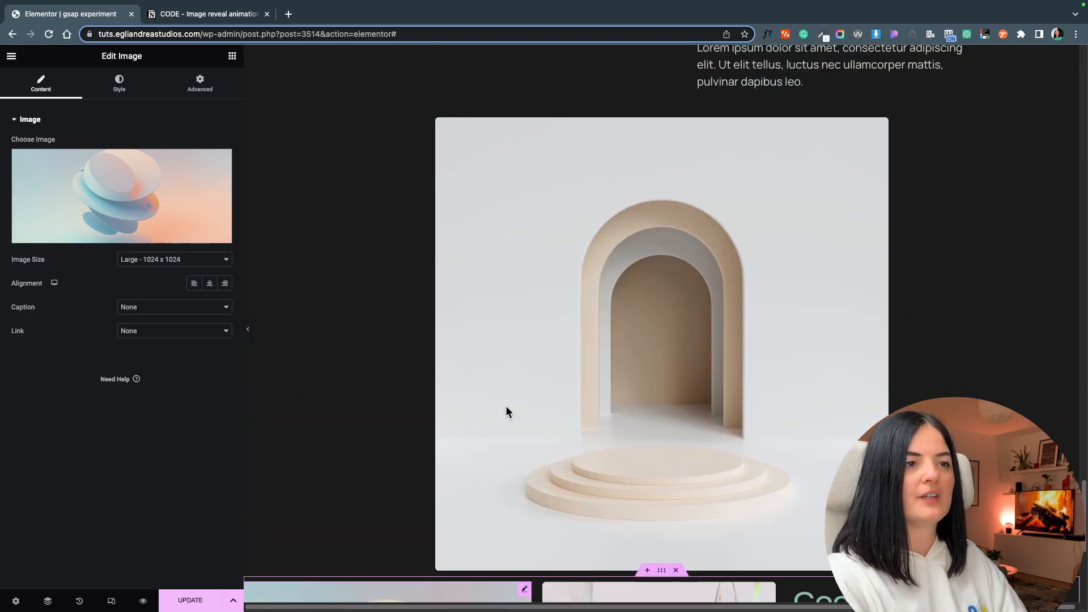
{"action": "scroll", "scroll_direction": "down", "scroll_amount": 3}
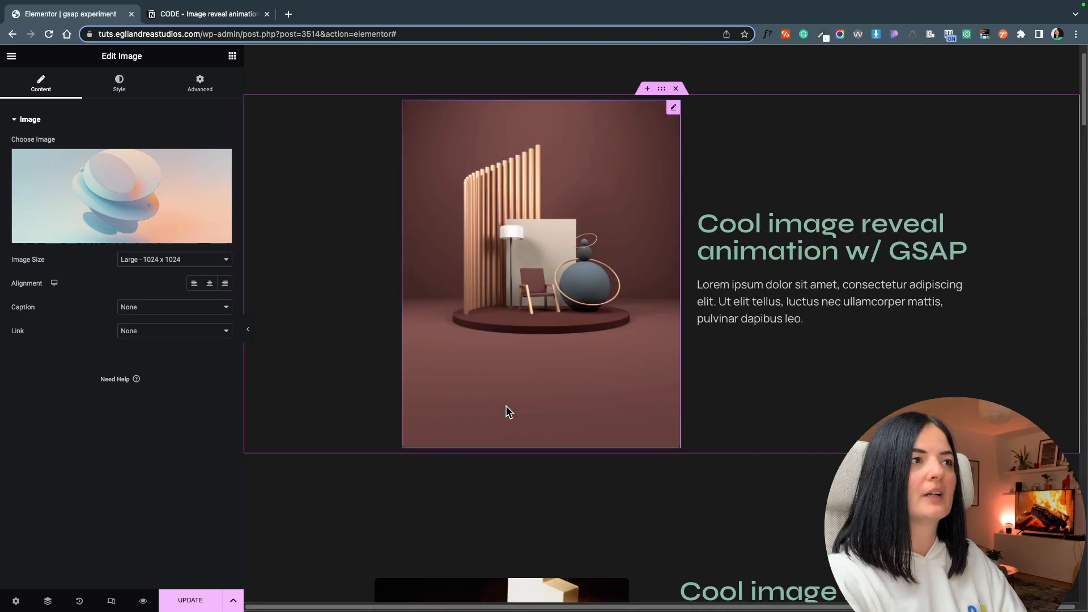
{"action": "scroll", "scroll_direction": "down", "scroll_amount": 3}
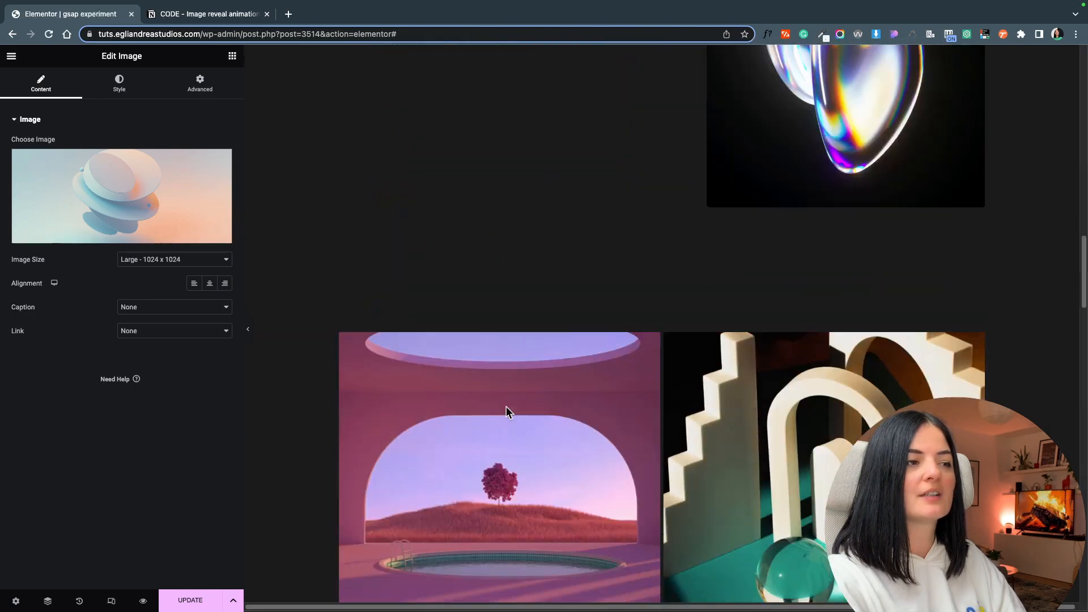
{"action": "left_click", "coordinate": [206, 14]}
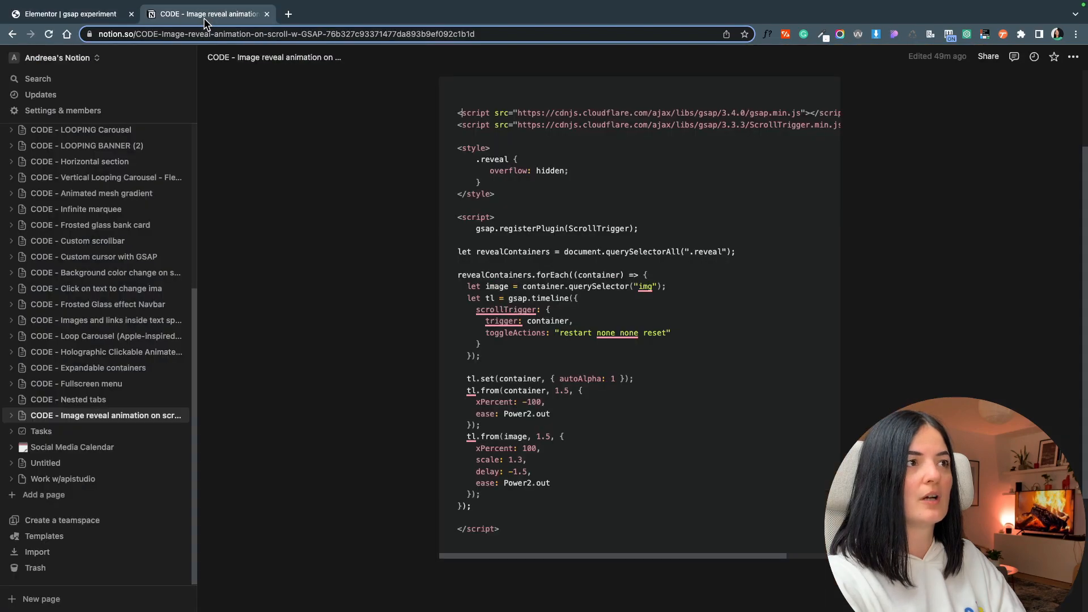
{"action": "mouse_move", "coordinate": [458, 108]}
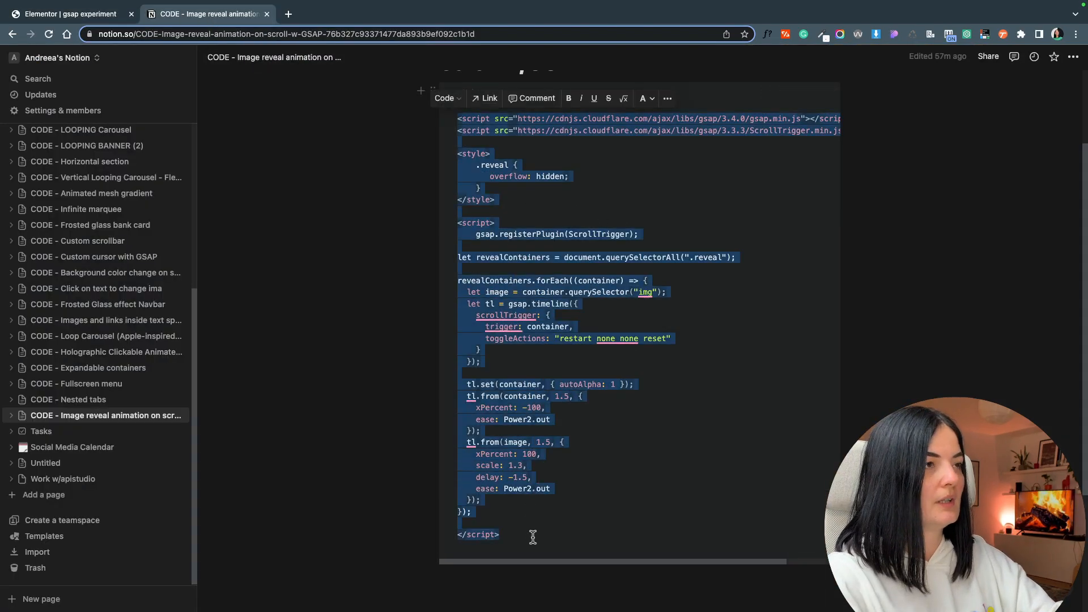
Copy the GSAP ScrollTrigger reveal code from Notion into the Elementor HTML widget
{"action": "left_click", "coordinate": [69, 13]}
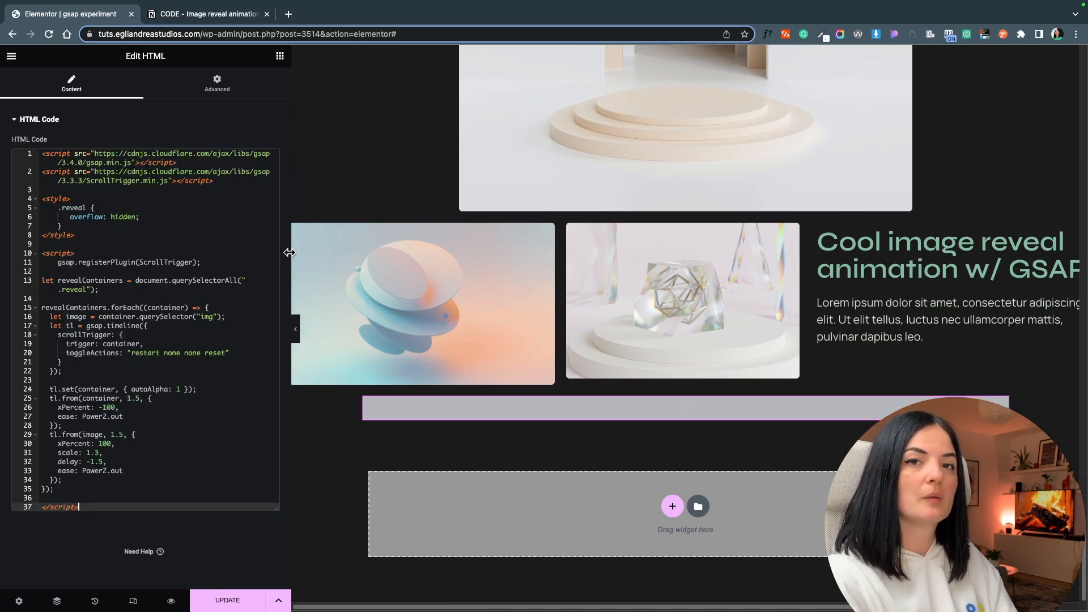
{"action": "mouse_move", "coordinate": [157, 235]}
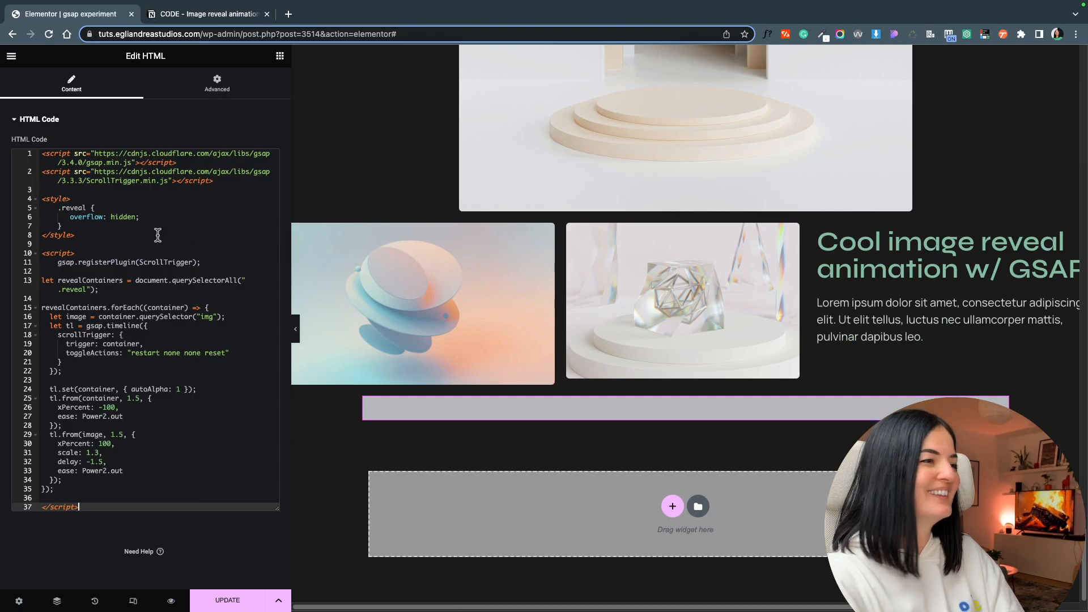
{"action": "mouse_move", "coordinate": [272, 330]}
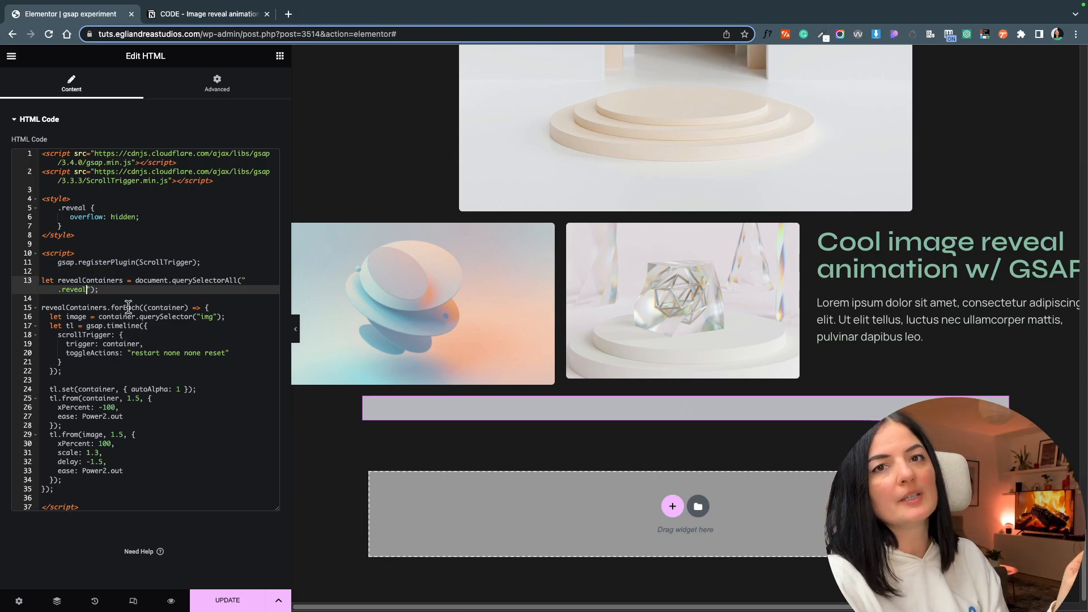
{"action": "mouse_move", "coordinate": [75, 291]}
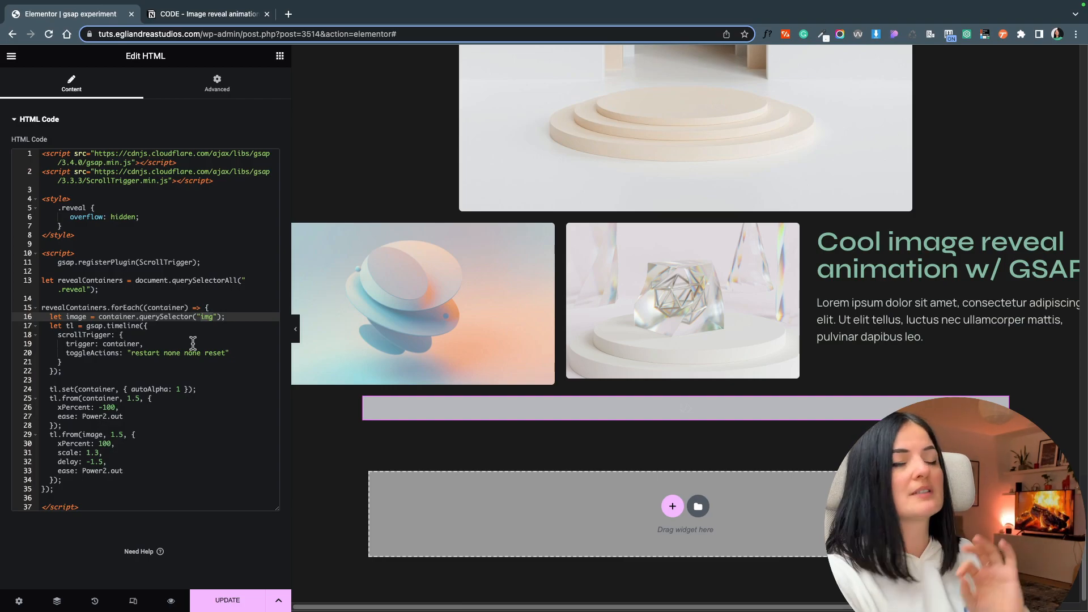
Launch a live front-end preview of the page with the reveal script in place
{"action": "left_click", "coordinate": [226, 600]}
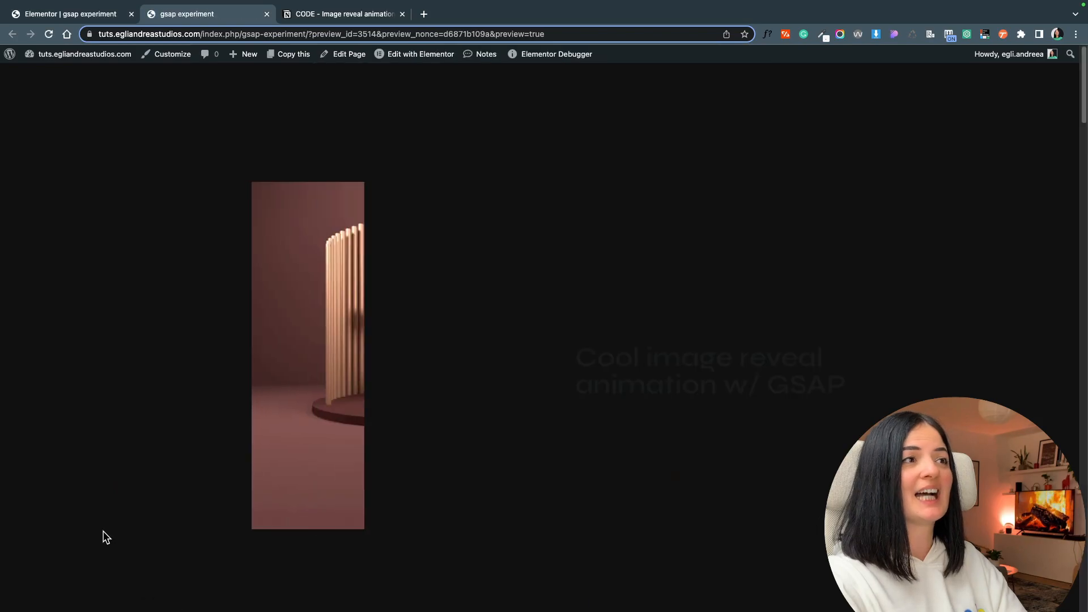
Scroll down the preview watching each image slide into view, then return to the Elementor editor
{"action": "scroll", "scroll_direction": "down", "scroll_amount": 3}
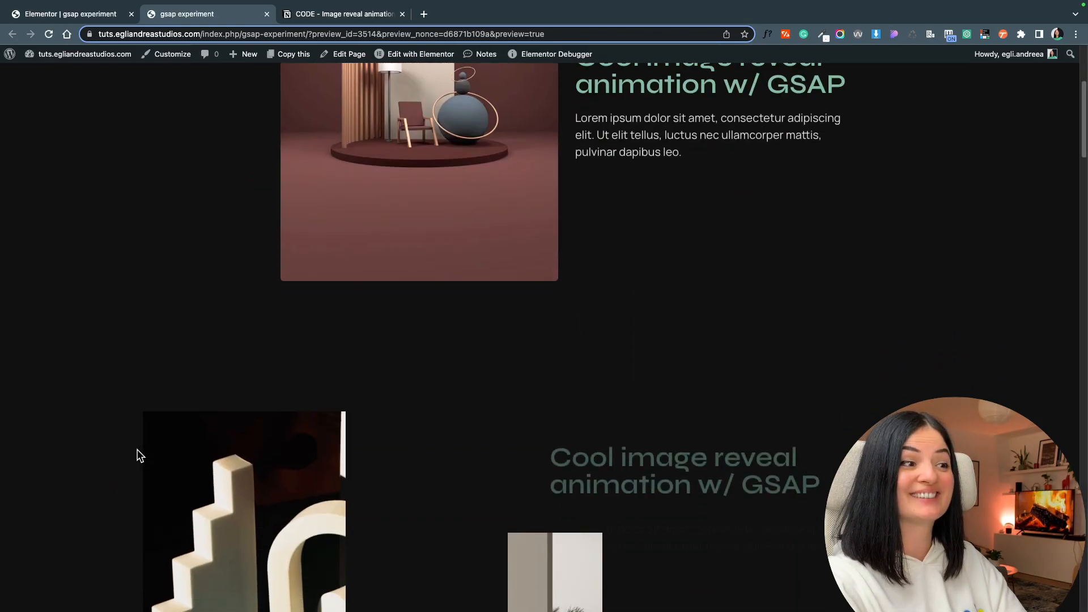
{"action": "scroll", "scroll_direction": "down", "scroll_amount": 3}
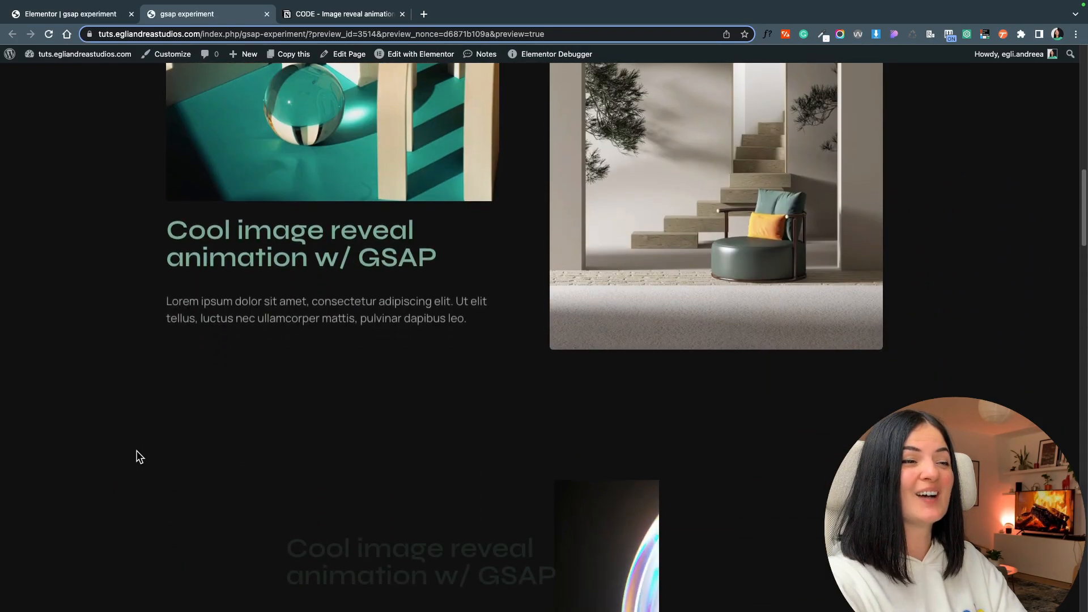
{"action": "scroll", "scroll_direction": "down", "scroll_amount": 3}
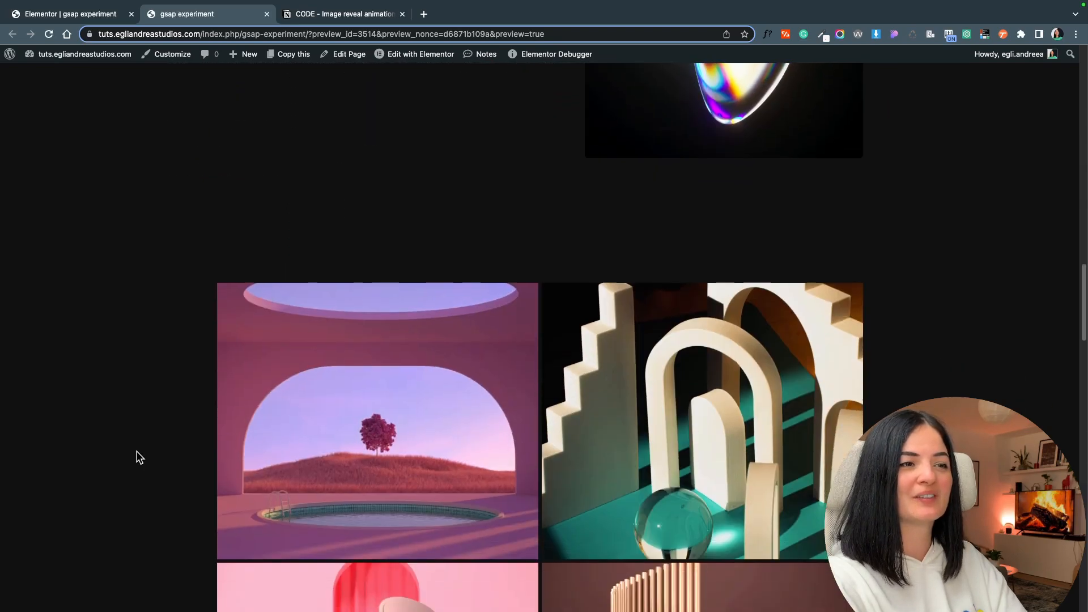
{"action": "scroll", "scroll_direction": "down", "scroll_amount": 3}
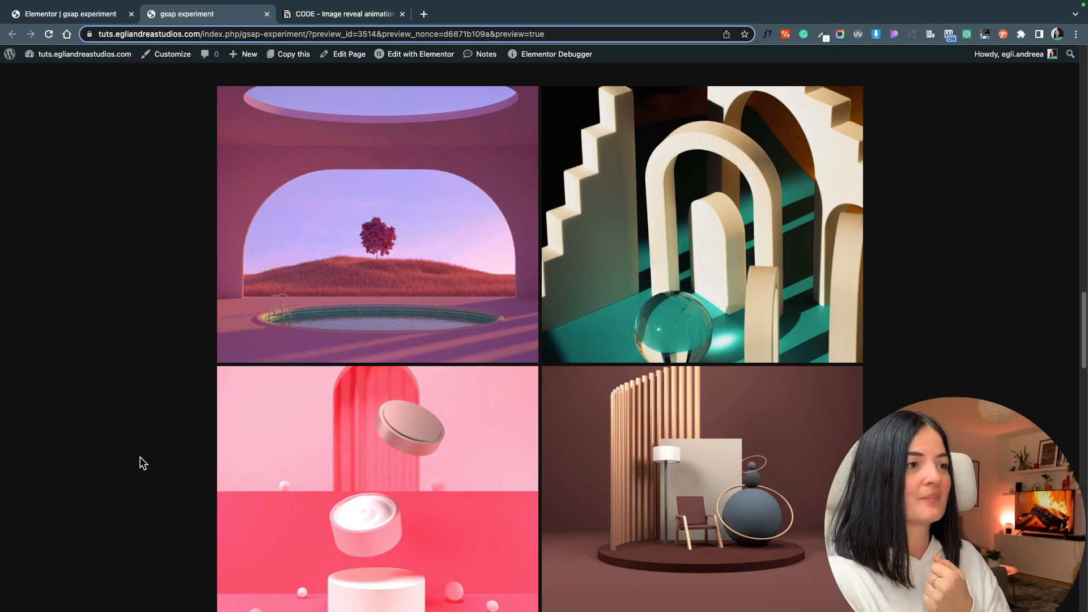
{"action": "scroll", "scroll_direction": "down", "scroll_amount": 3}
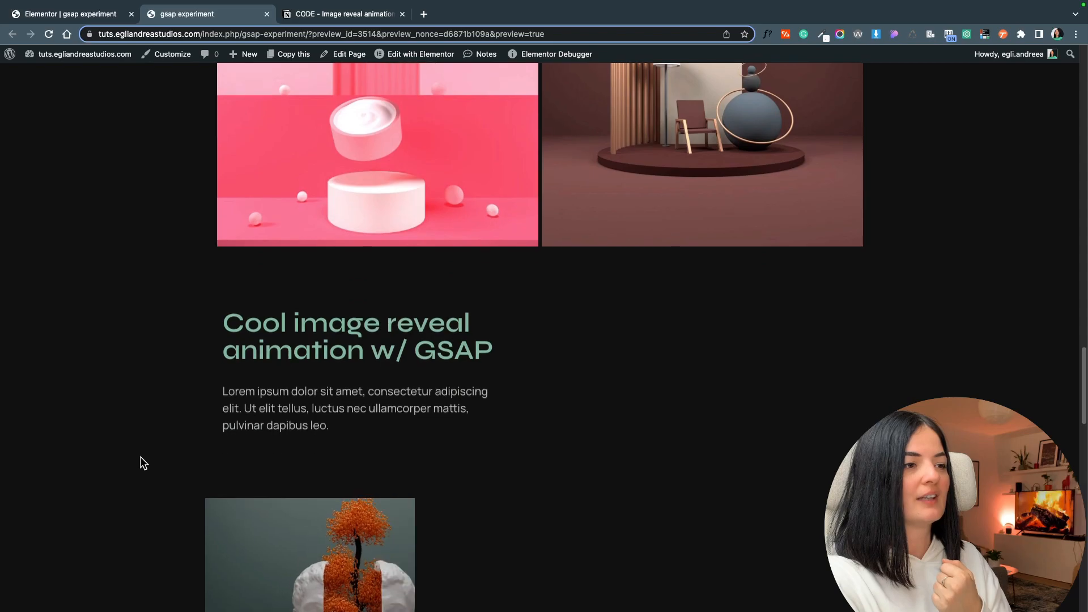
{"action": "scroll", "scroll_direction": "down", "scroll_amount": 3}
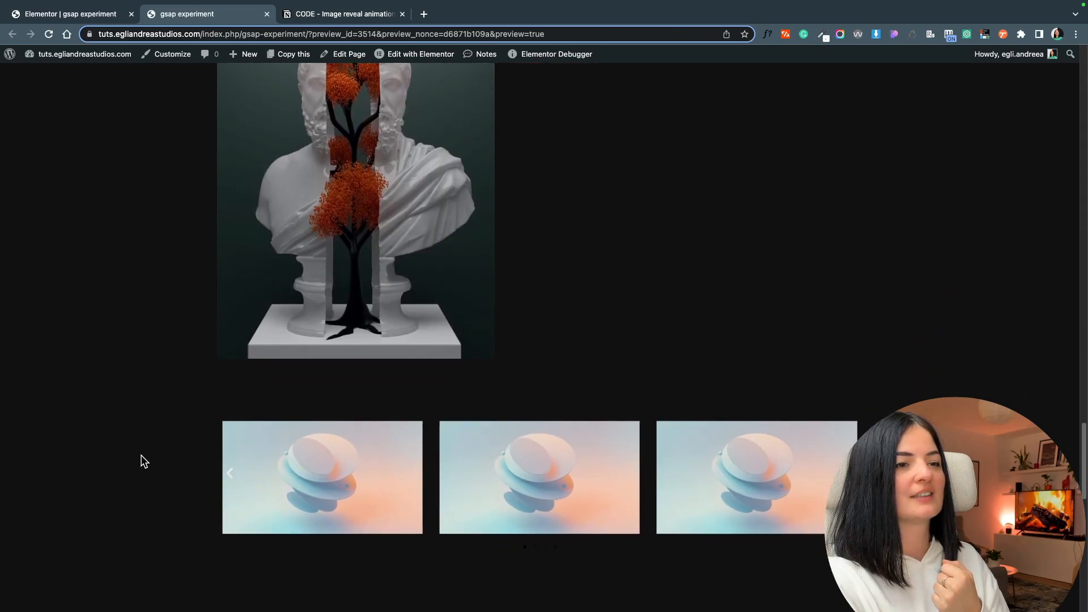
{"action": "scroll", "scroll_direction": "up", "scroll_amount": 3}
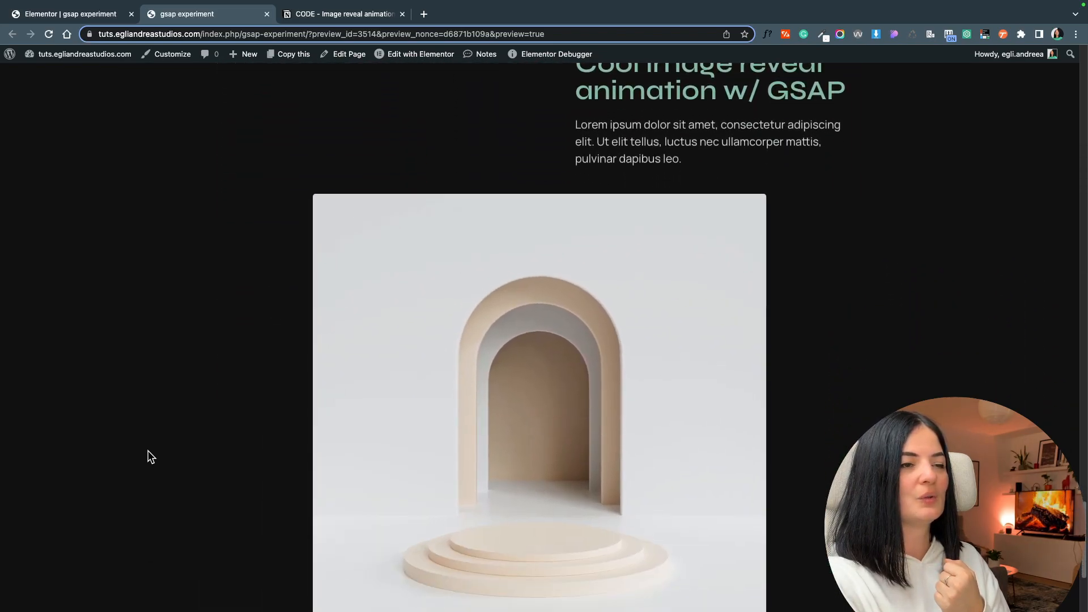
{"action": "scroll", "scroll_direction": "down", "scroll_amount": 3}
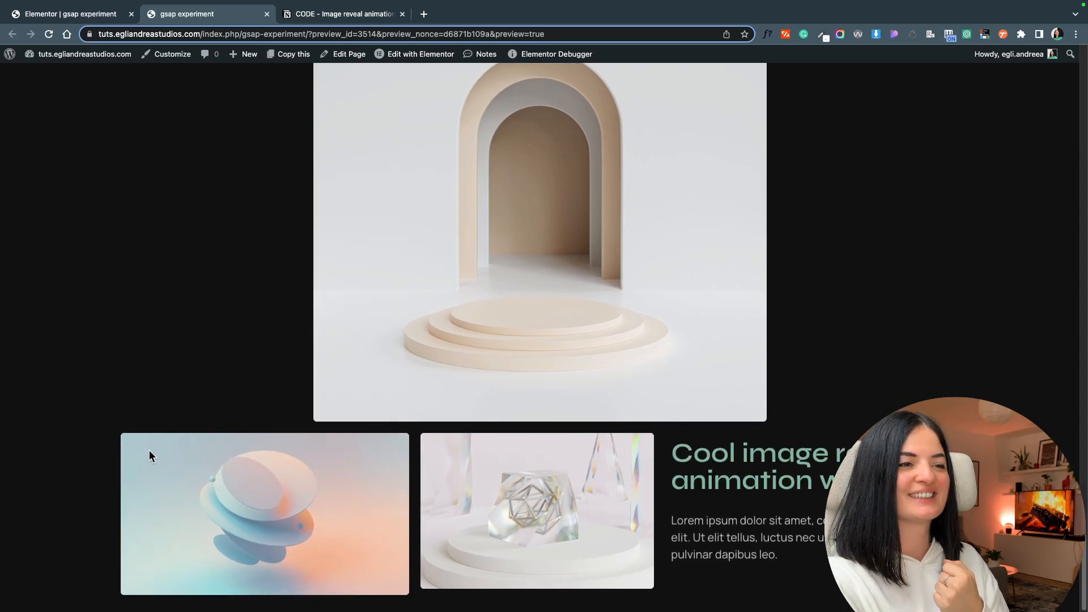
{"action": "left_click", "coordinate": [68, 13]}
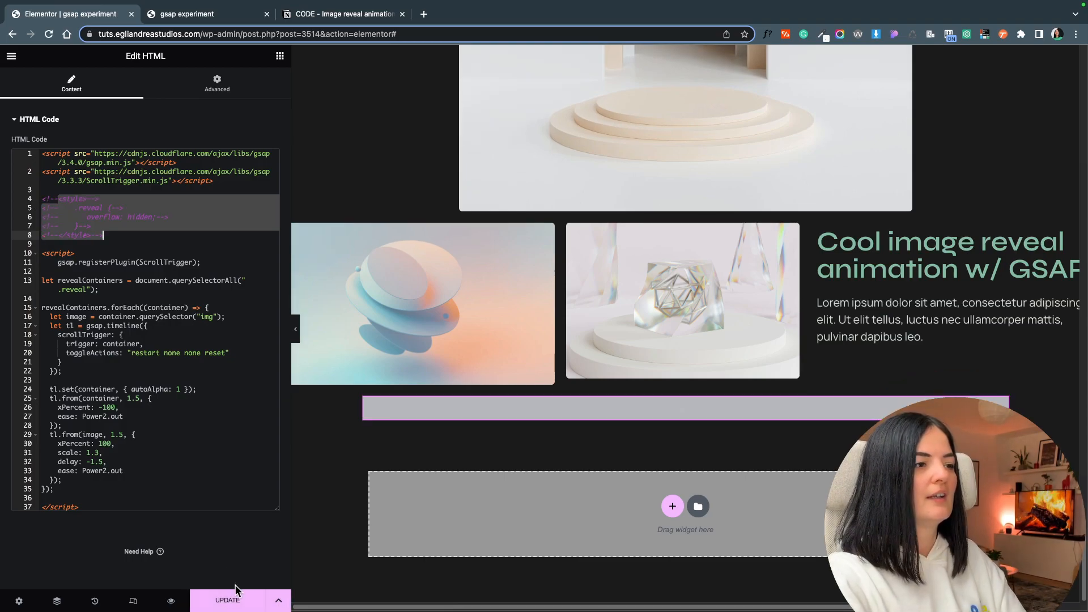
{"action": "mouse_move", "coordinate": [170, 600]}
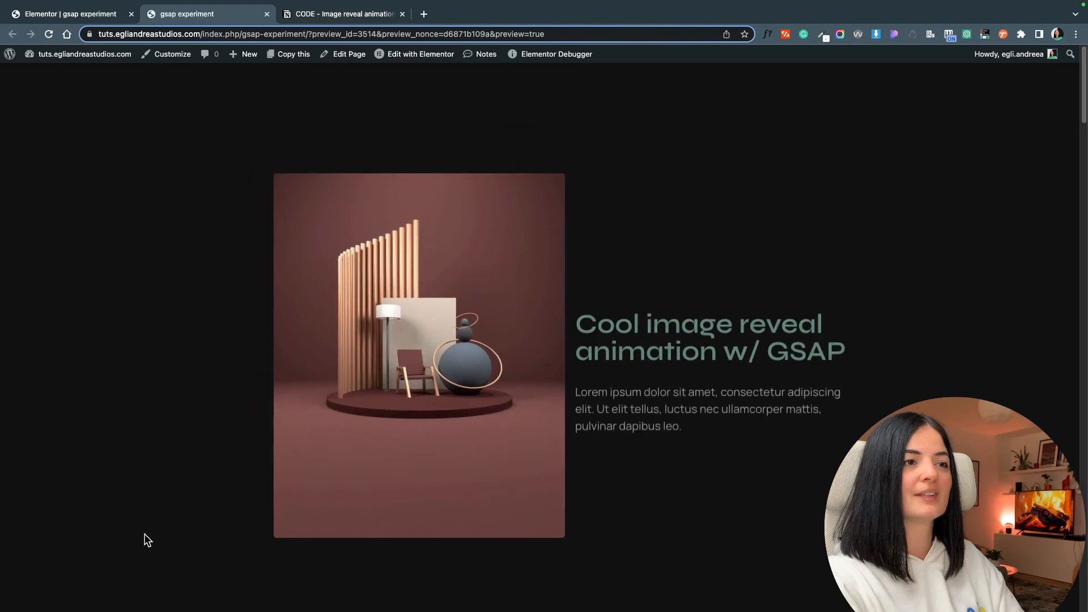
Scroll the preview to see images spill past their containers without the overflow rule, then reopen the preview
{"action": "scroll", "scroll_direction": "down", "scroll_amount": 3}
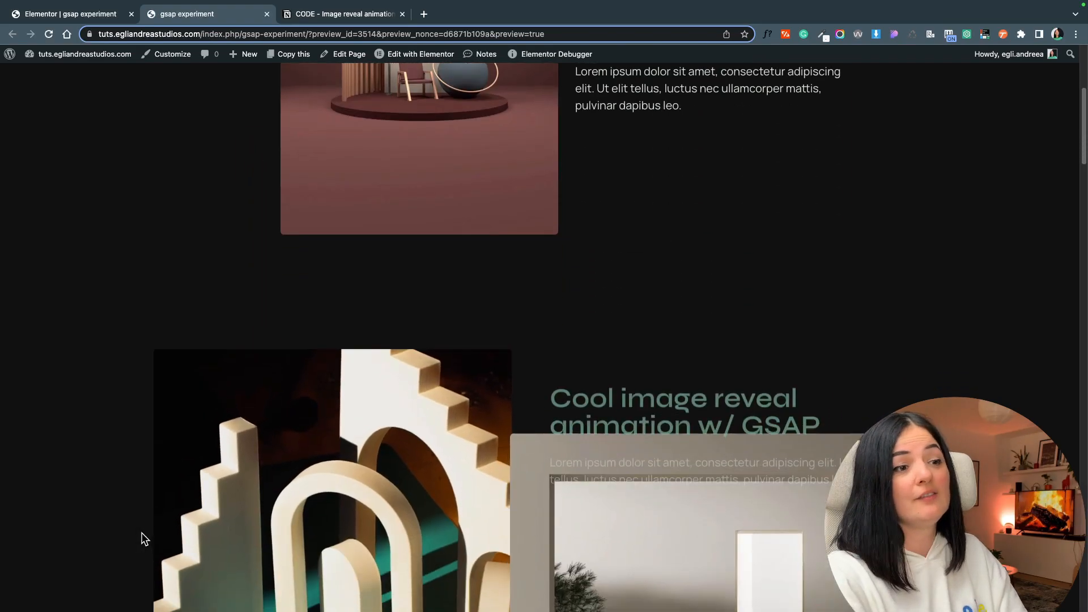
{"action": "scroll", "scroll_direction": "down", "scroll_amount": 3}
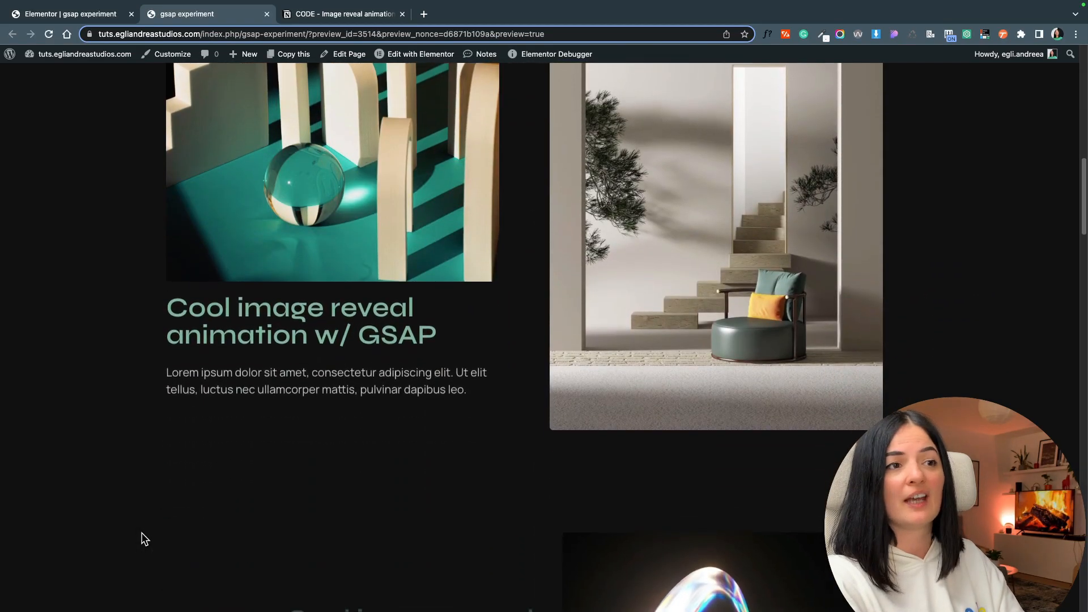
{"action": "scroll", "scroll_direction": "down", "scroll_amount": 3}
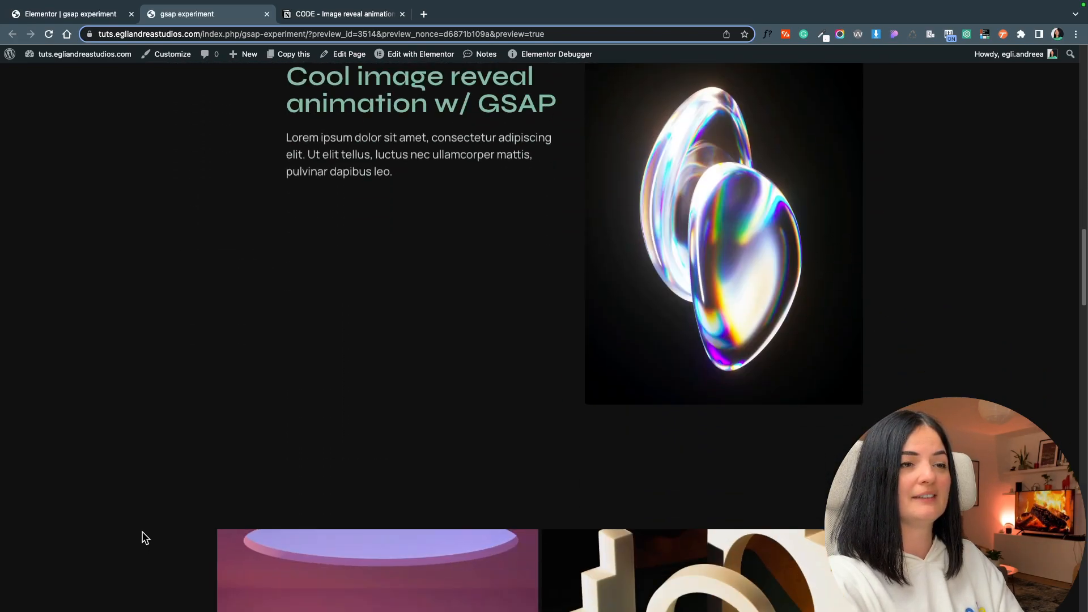
{"action": "scroll", "scroll_direction": "down", "scroll_amount": 3}
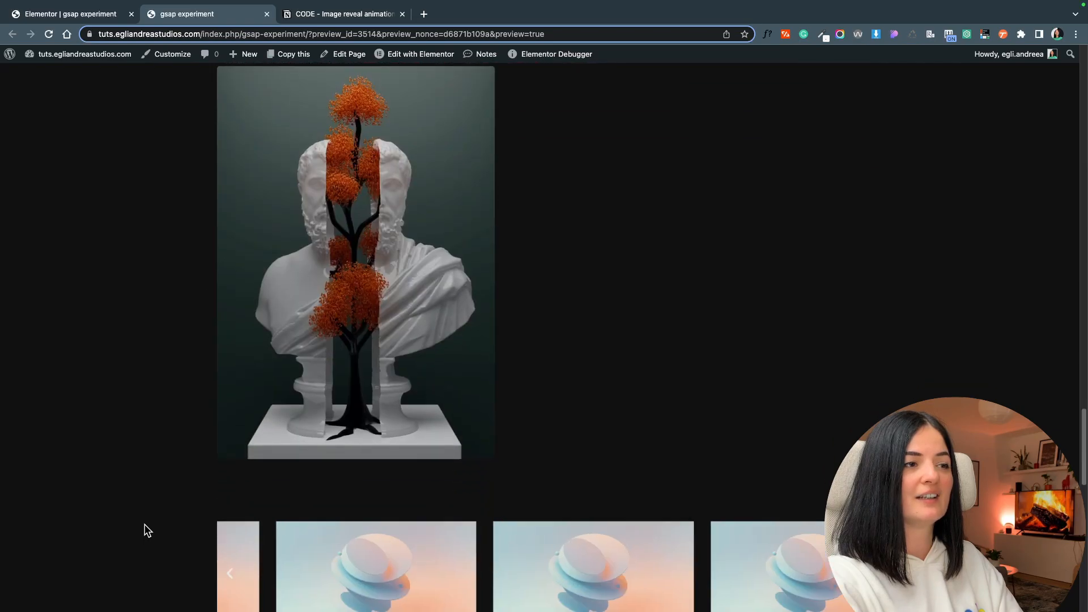
{"action": "scroll", "scroll_direction": "up", "scroll_amount": 3}
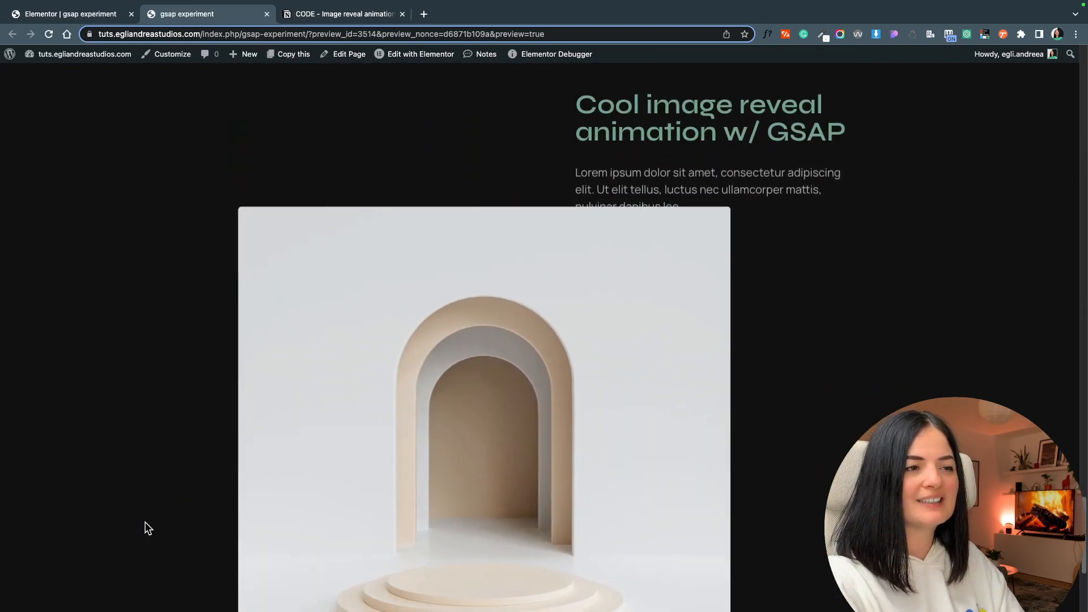
{"action": "scroll", "scroll_direction": "down", "scroll_amount": 3}
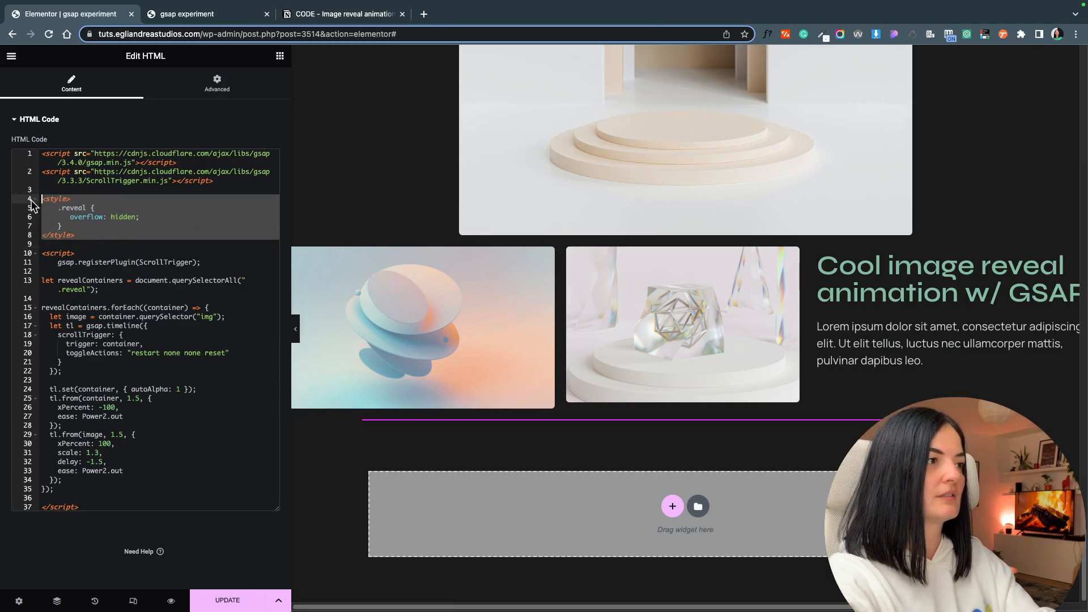
{"action": "left_click", "coordinate": [171, 601]}
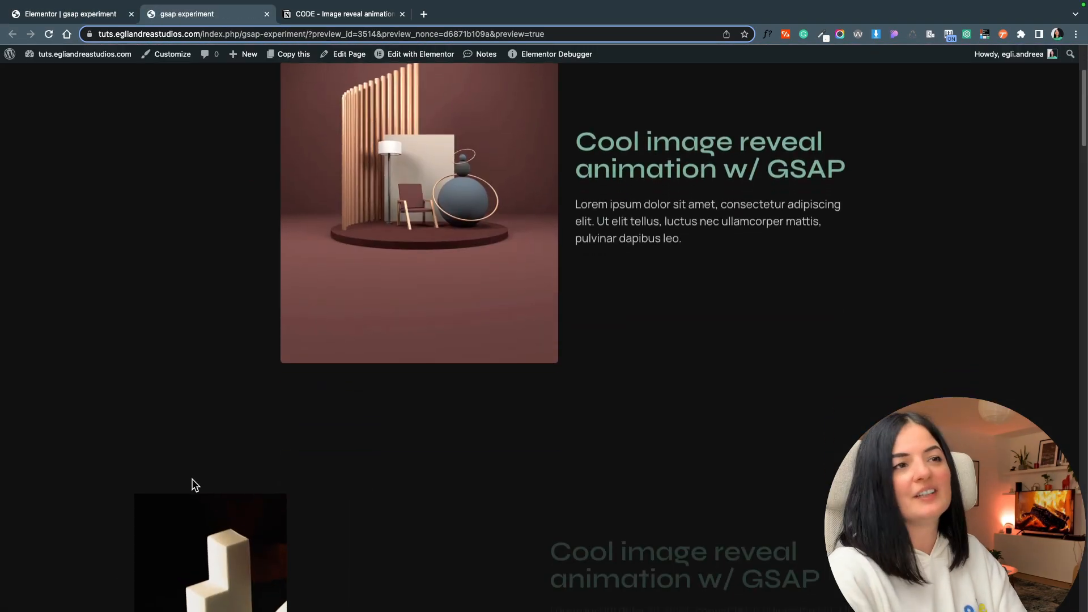
Scroll through the image sections confirming the reveals clip neatly within their containers
{"action": "scroll", "scroll_direction": "down", "scroll_amount": 3}
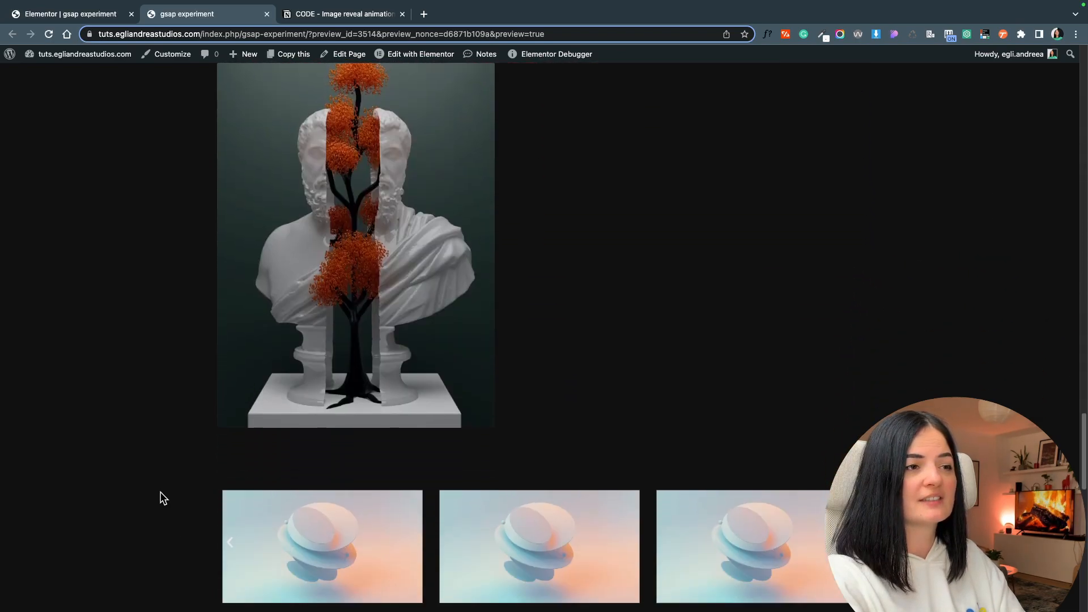
{"action": "scroll", "scroll_direction": "down", "scroll_amount": 3}
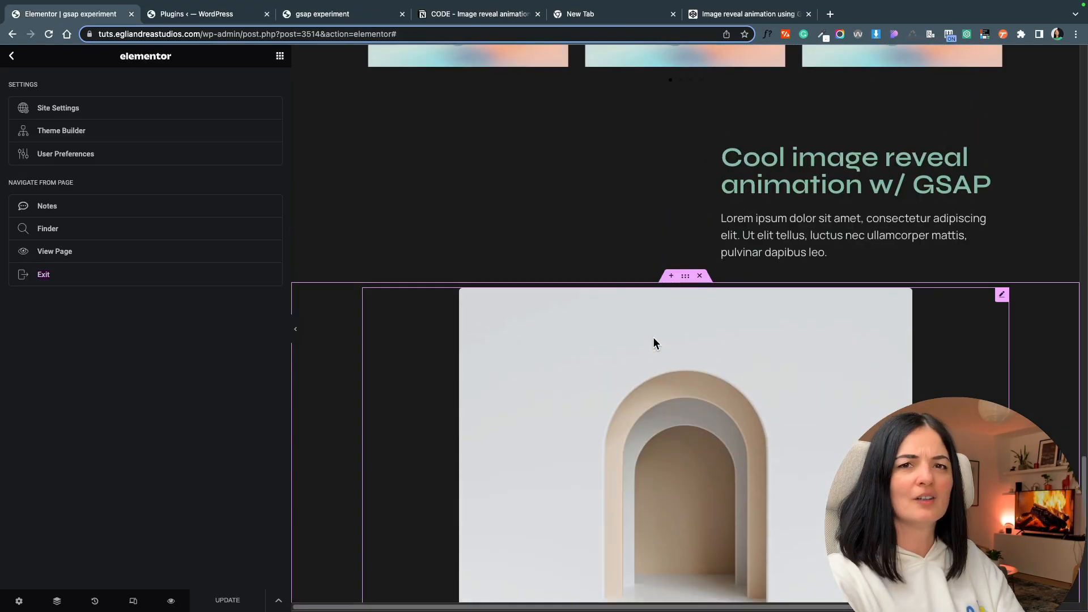
Select the portfolio grid's container showing its boxed width and 100px gap settings
{"action": "scroll", "scroll_direction": "down", "scroll_amount": 3}
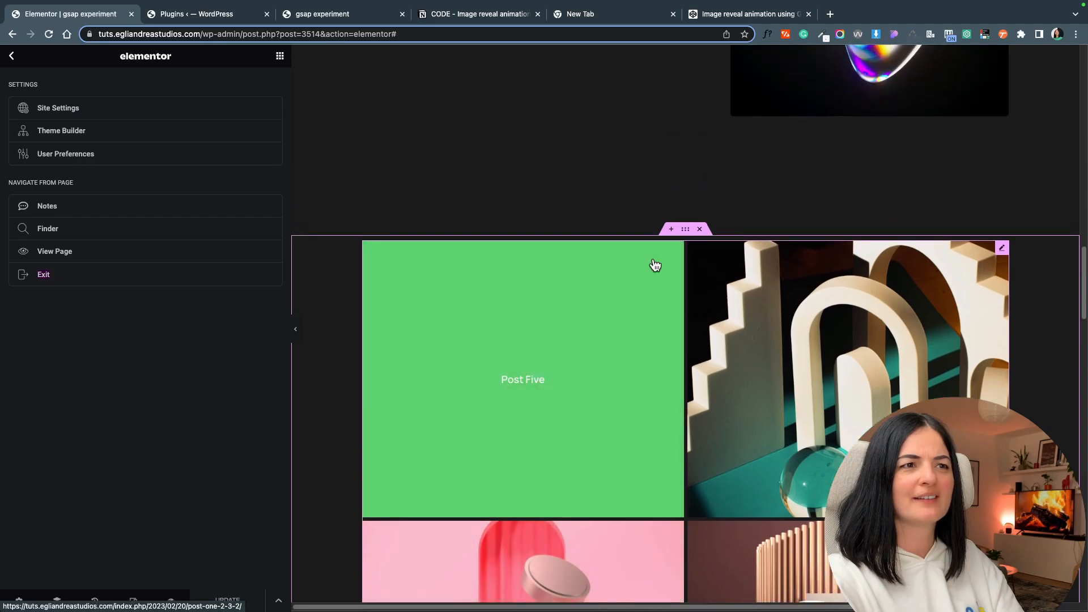
{"action": "left_click", "coordinate": [685, 229]}
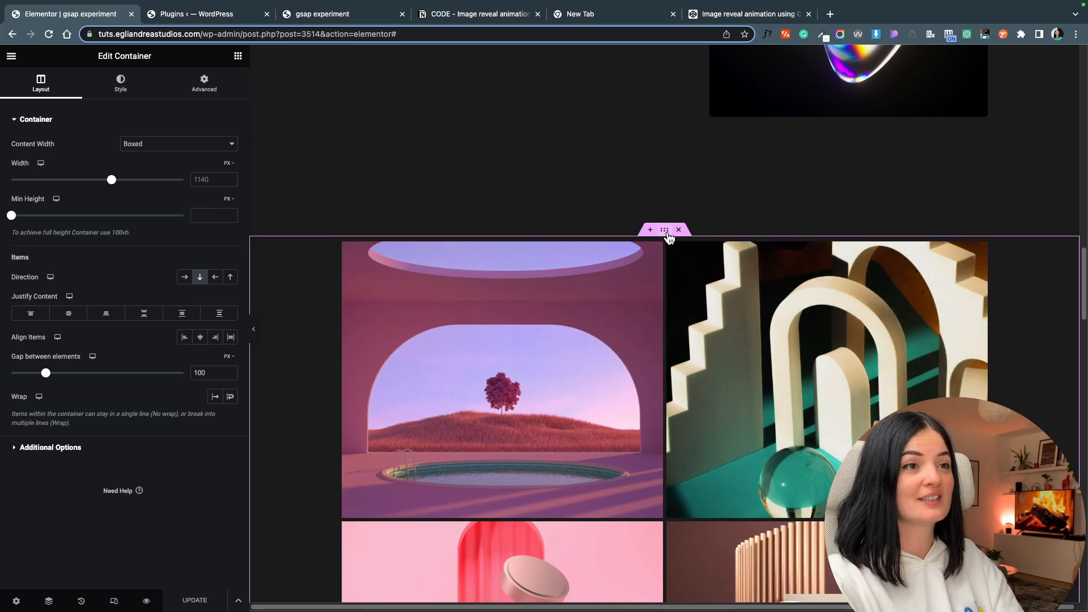
{"action": "mouse_move", "coordinate": [664, 229]}
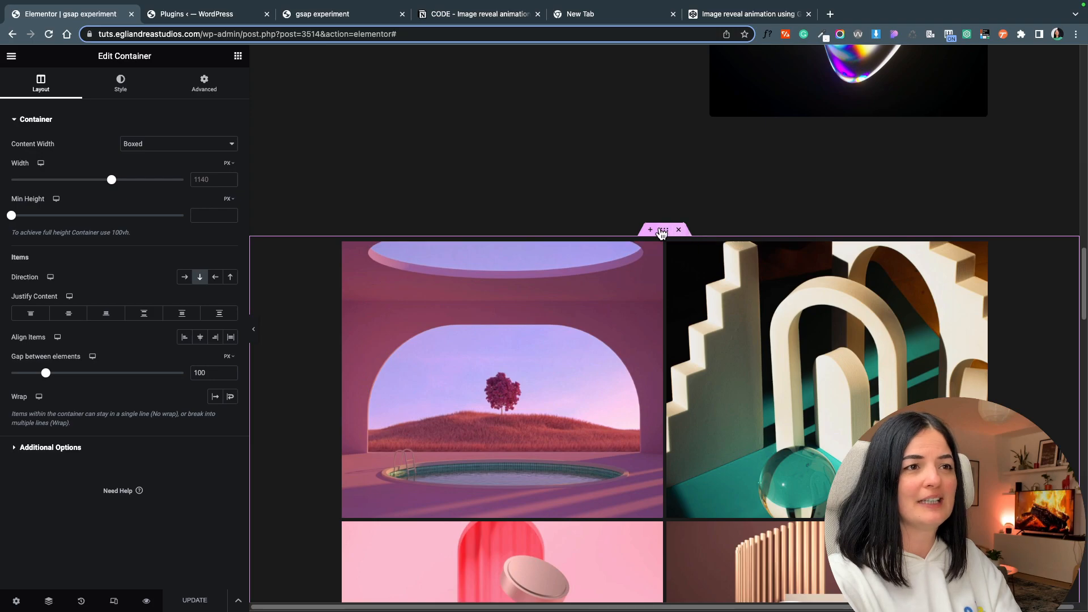
{"action": "mouse_move", "coordinate": [662, 231]}
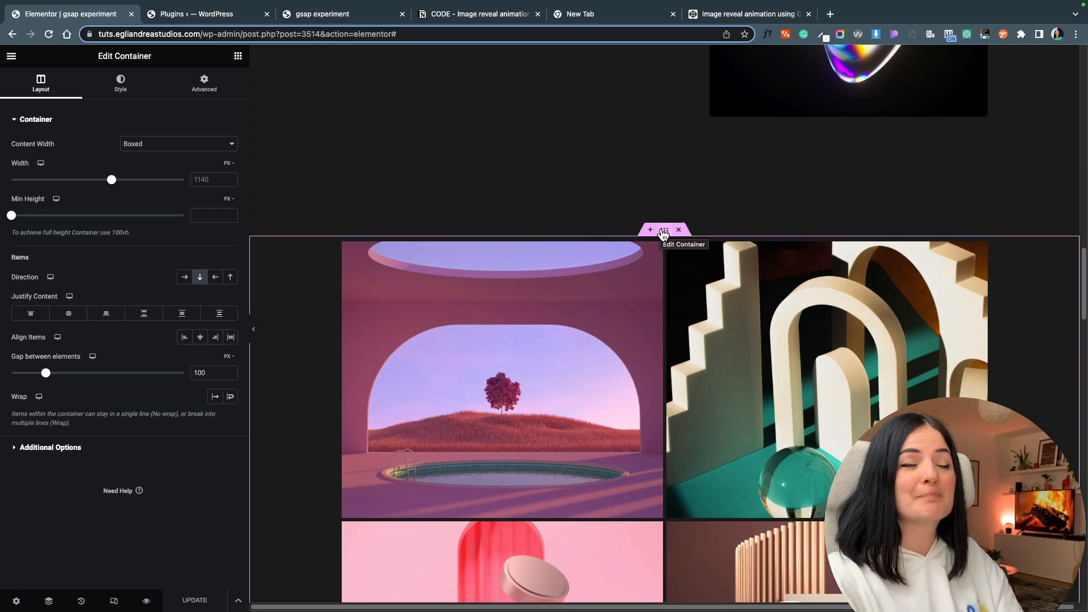
{"action": "mouse_move", "coordinate": [661, 221]}
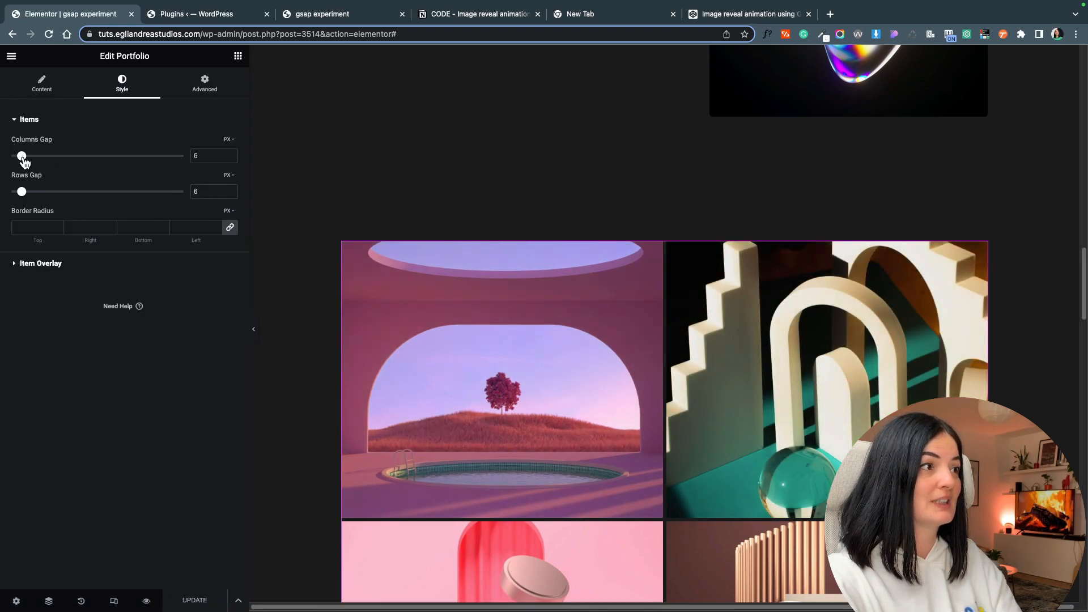
Widen the portfolio Columns Gap slider from 6 to 10 pixels and update
{"action": "left_click_drag", "start_coordinate": [21, 155], "coordinate": [28, 155]}
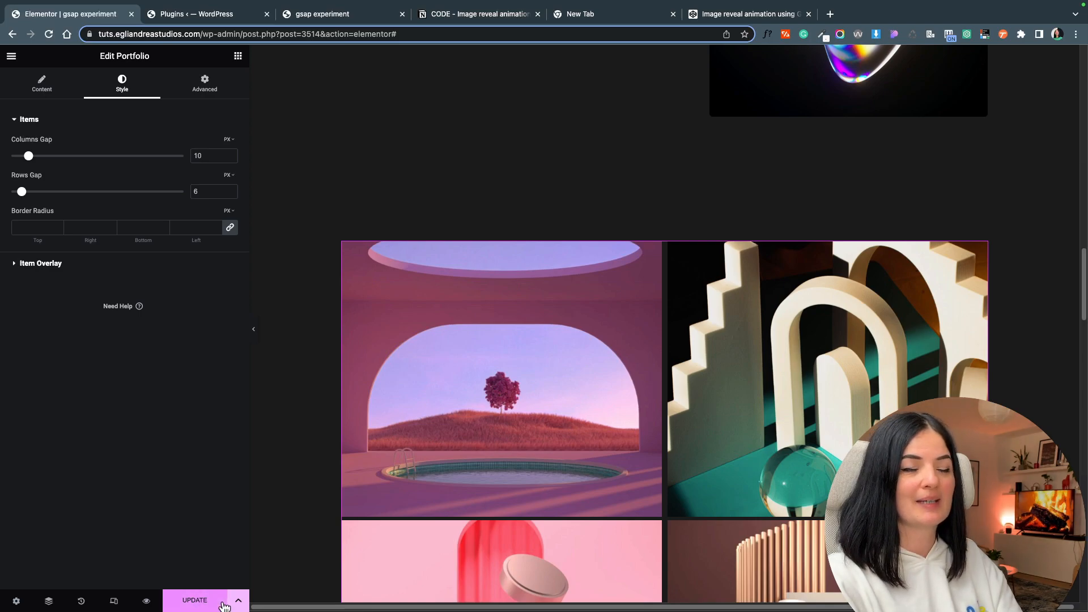
{"action": "mouse_move", "coordinate": [173, 489]}
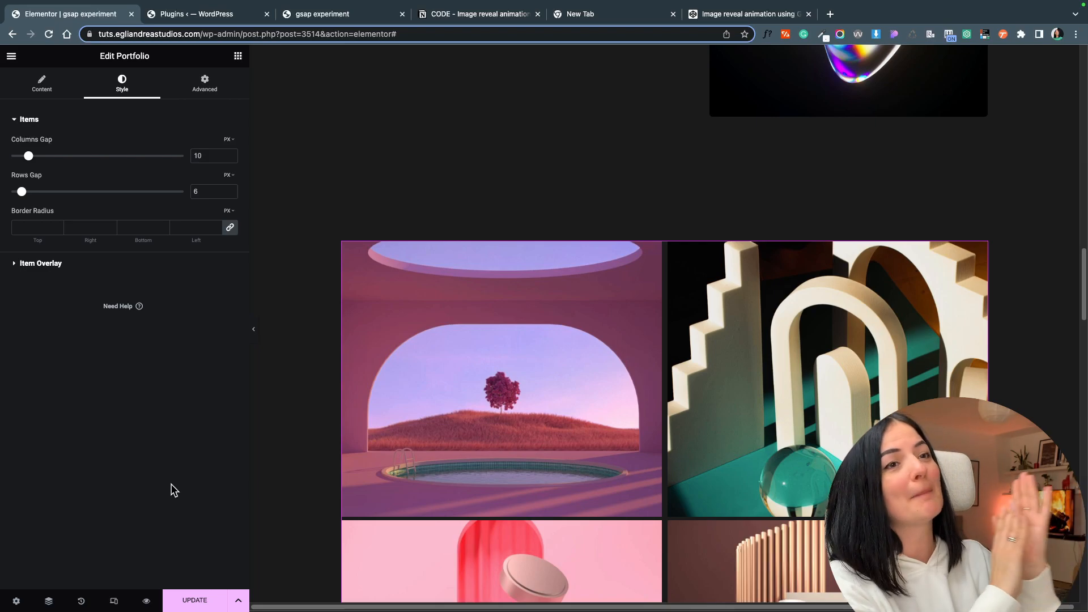
{"action": "scroll", "scroll_direction": "down", "scroll_amount": 3}
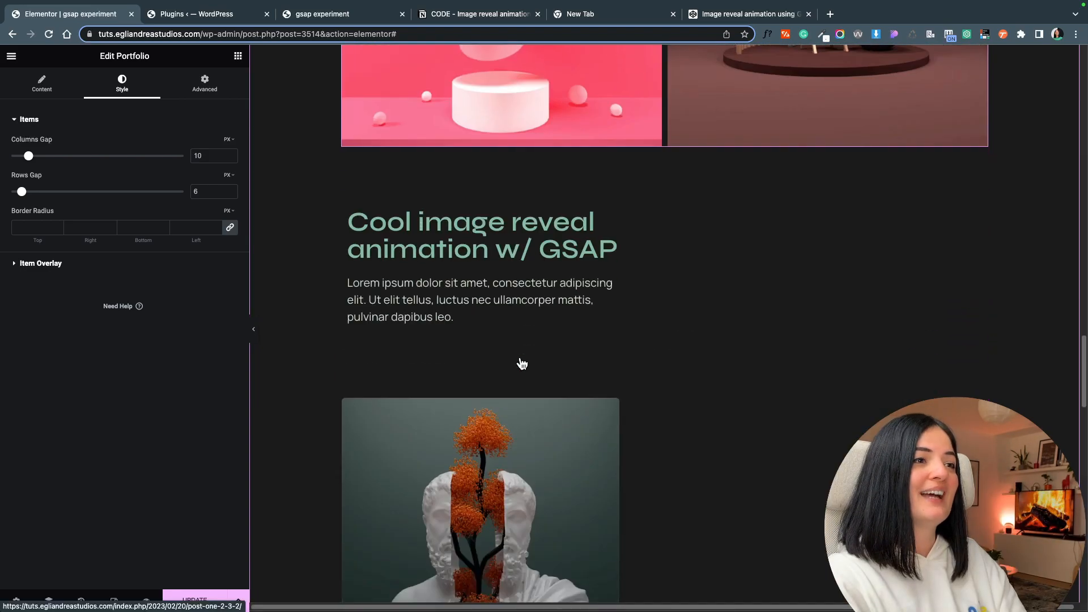
{"action": "scroll", "scroll_direction": "up", "scroll_amount": 3}
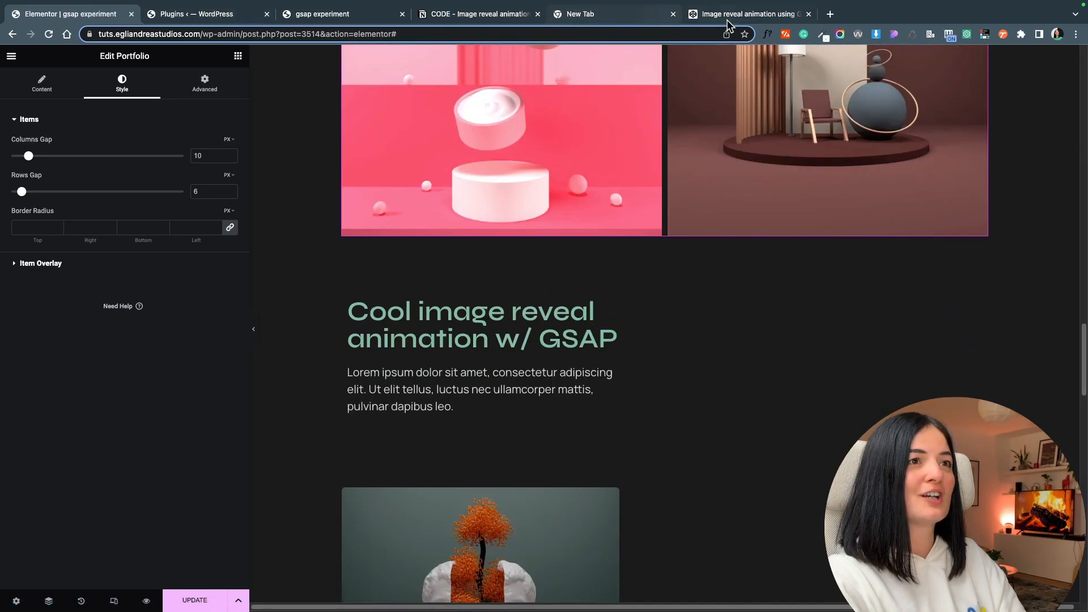
Show the Installed Plugins list with Elementor at version 3.12.0-beta3
{"action": "left_click", "coordinate": [201, 13]}
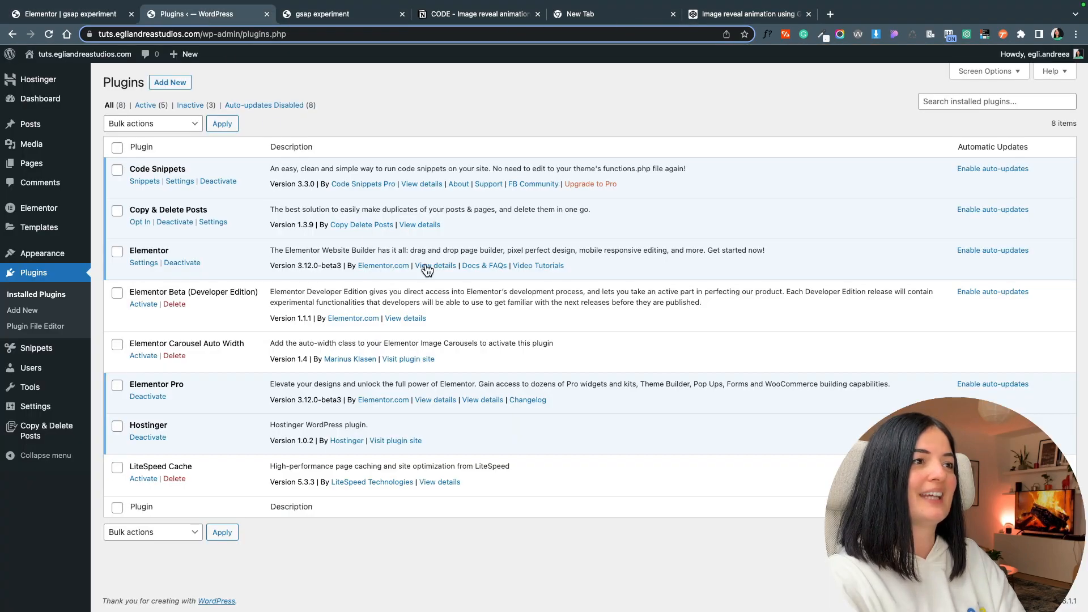
{"action": "mouse_move", "coordinate": [315, 276]}
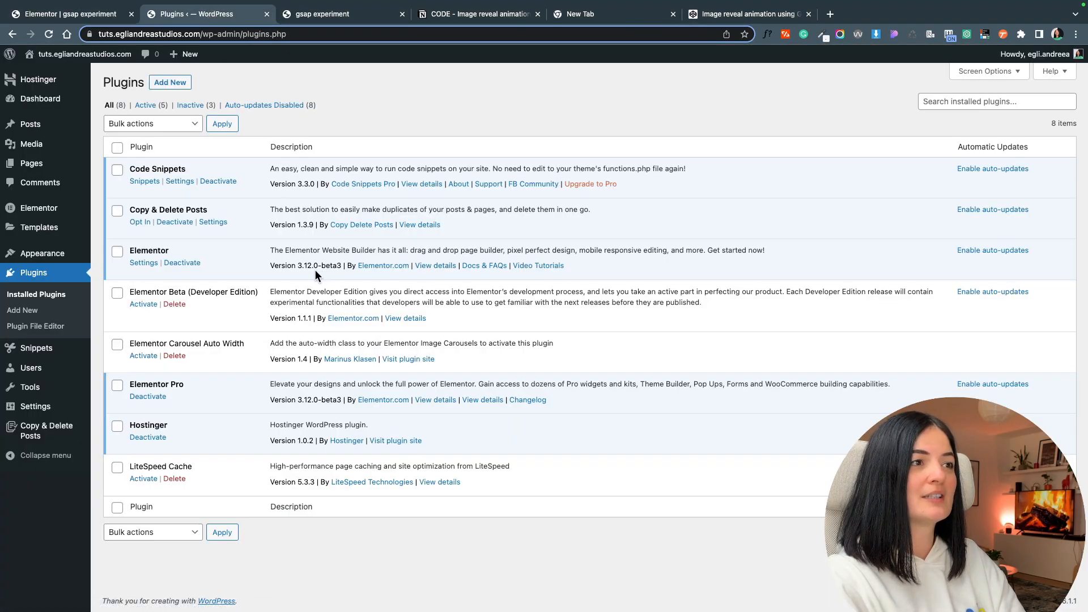
{"action": "mouse_move", "coordinate": [329, 275]}
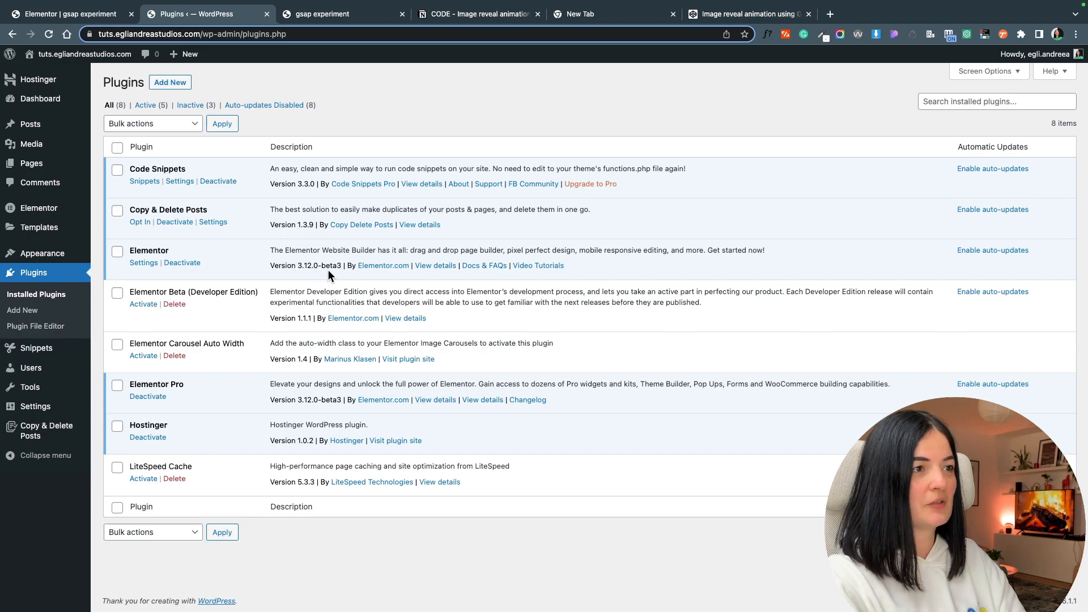
{"action": "mouse_move", "coordinate": [243, 406]}
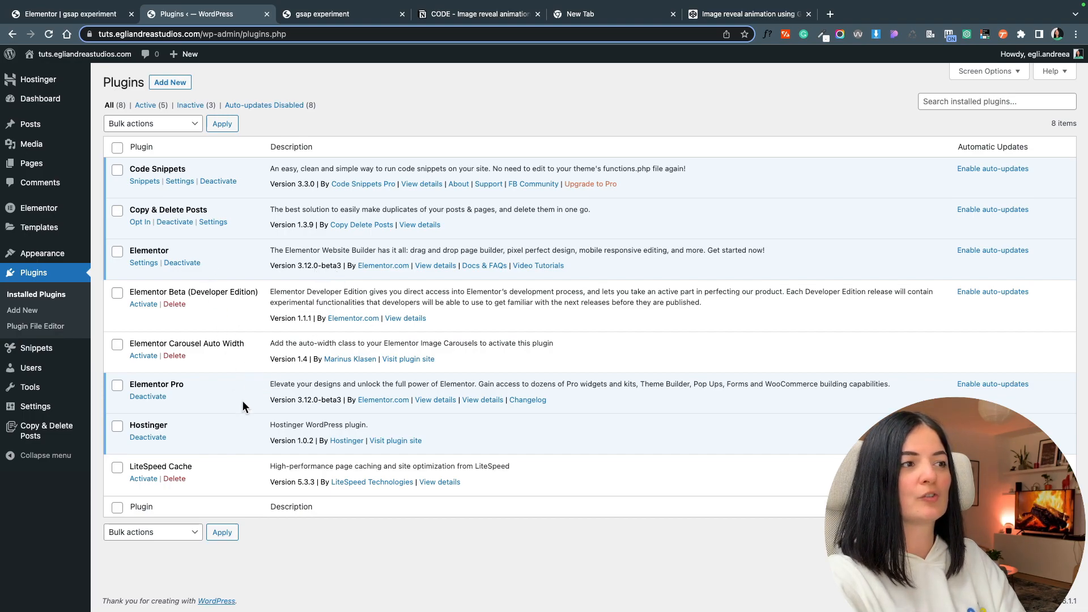
{"action": "mouse_move", "coordinate": [291, 404]}
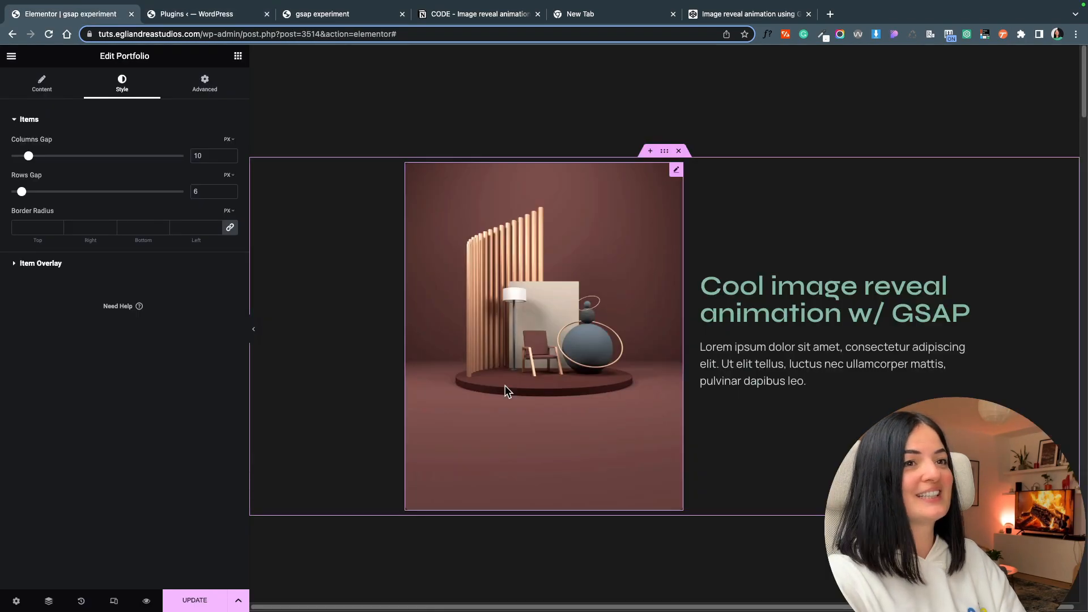
{"action": "mouse_move", "coordinate": [569, 377]}
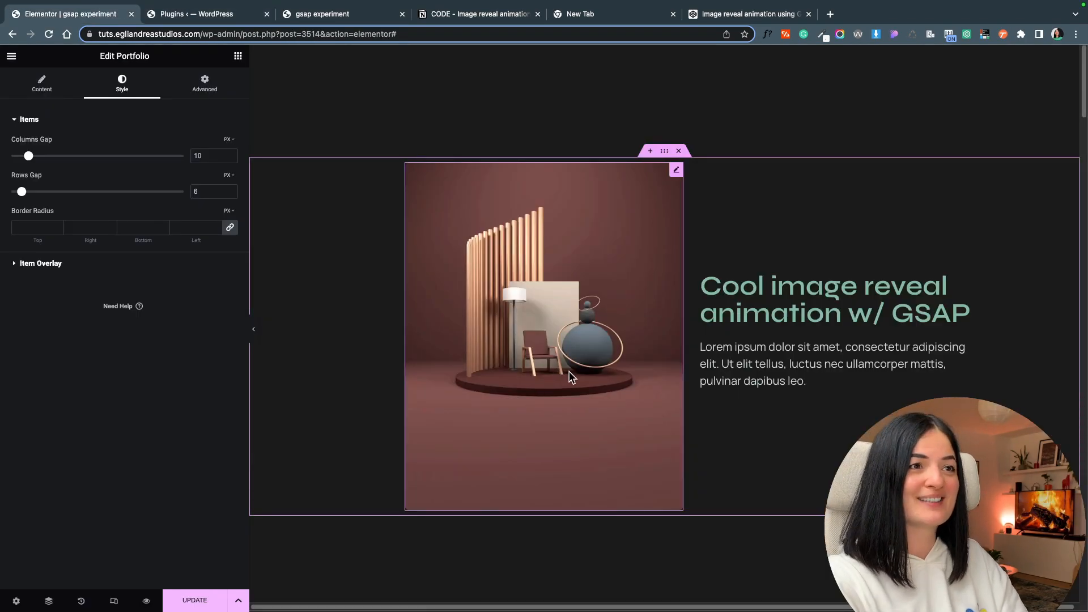